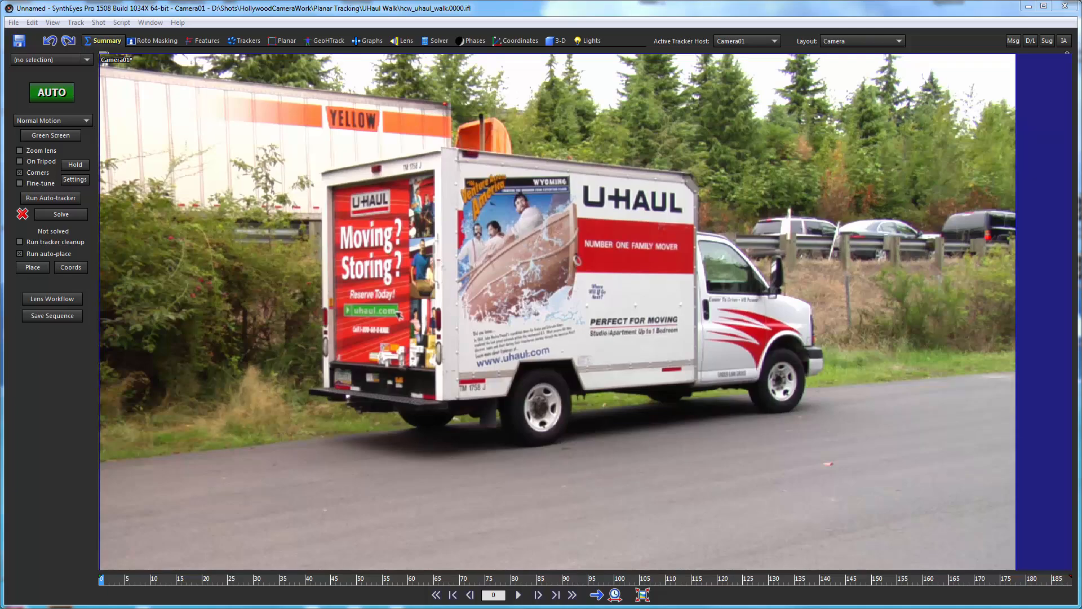
{"action": "mouse_move", "coordinate": [479, 119]}
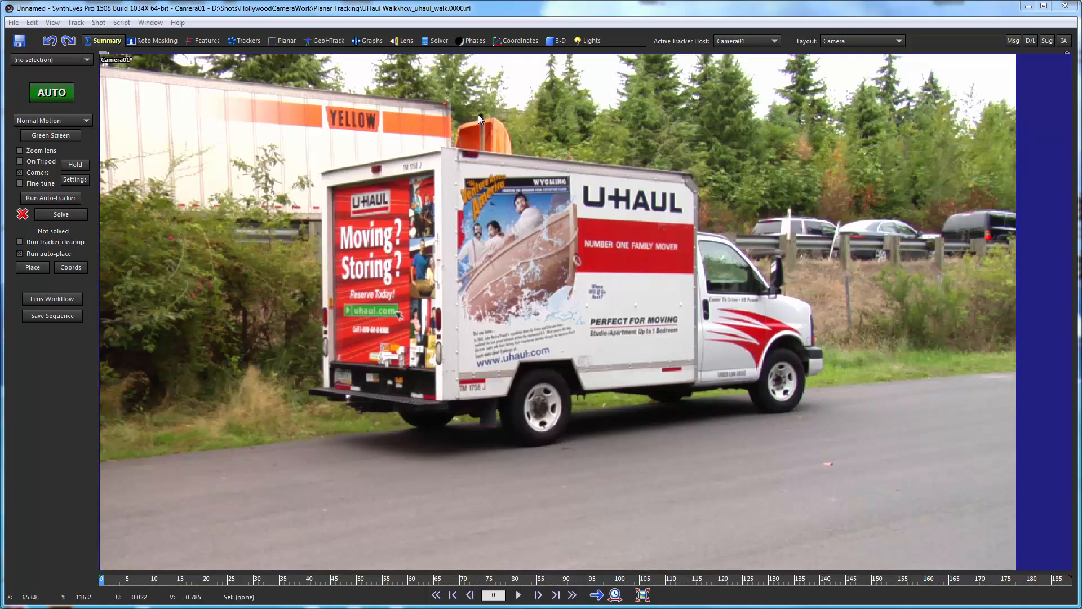
{"action": "mouse_move", "coordinate": [544, 313]}
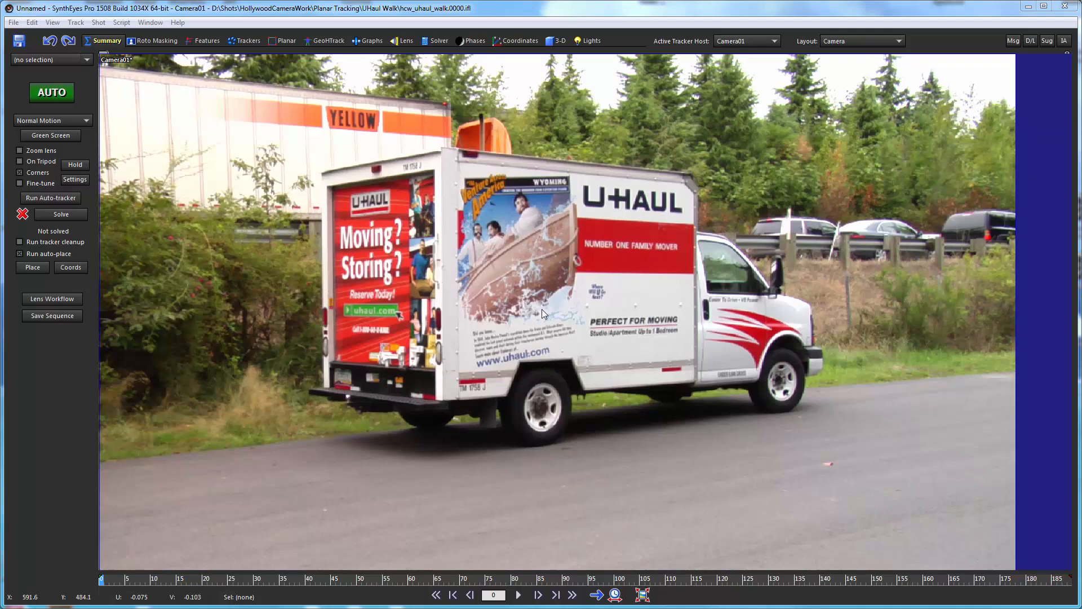
{"action": "mouse_move", "coordinate": [602, 421]}
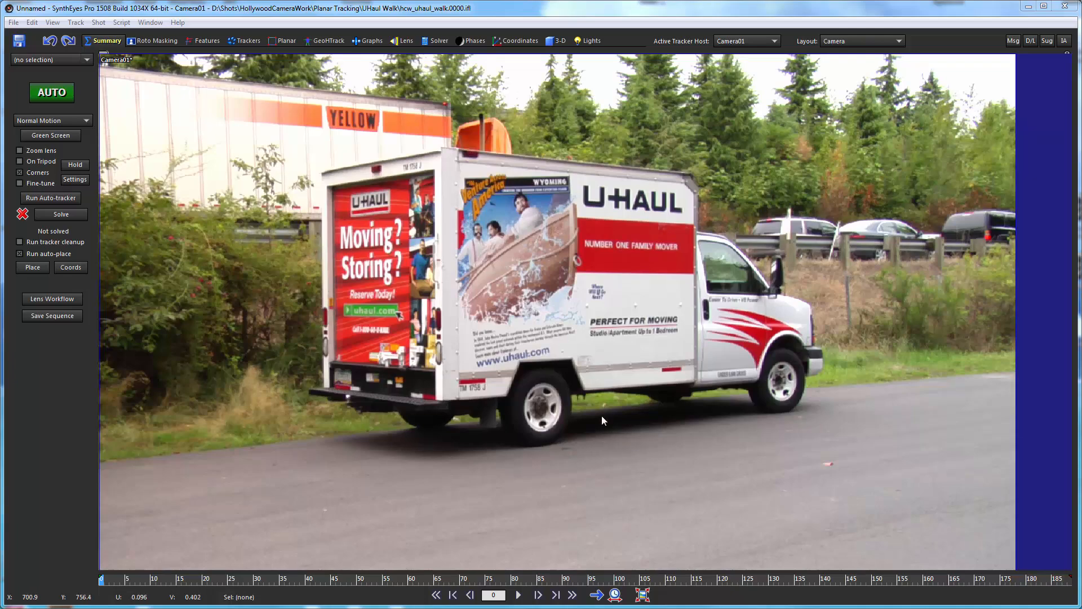
{"action": "mouse_move", "coordinate": [603, 380]}
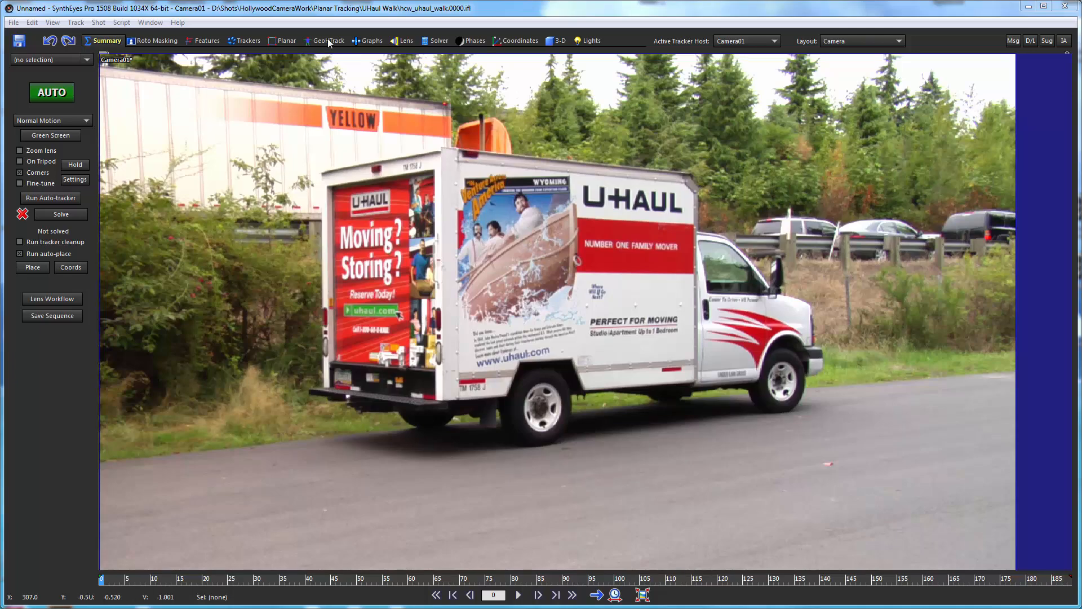
Step: Switch to the GeoHTrack room for geometric tracking
{"action": "left_click", "coordinate": [329, 40]}
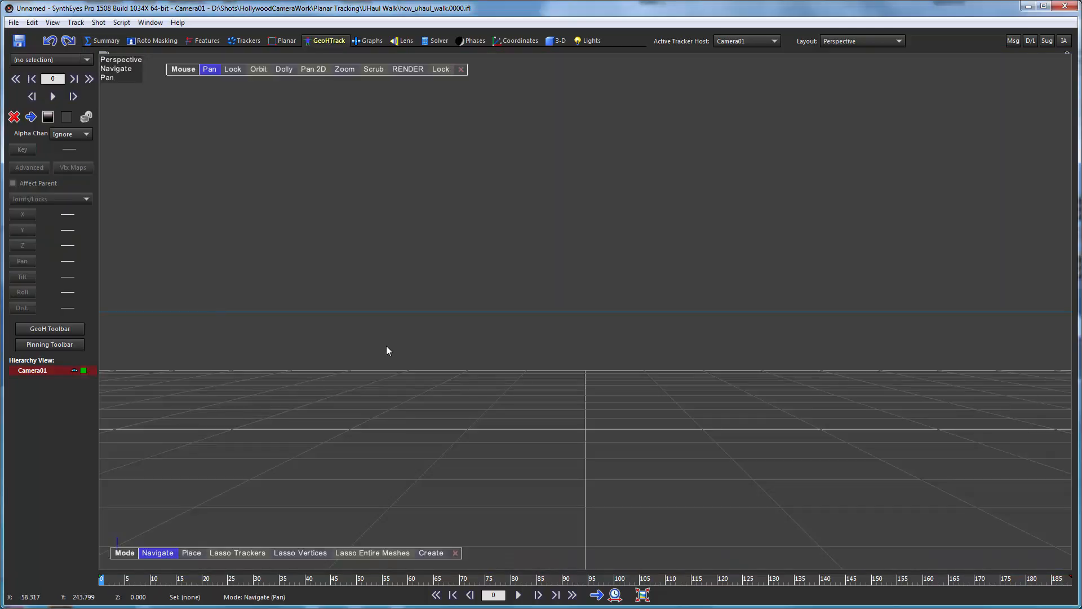
{"action": "mouse_move", "coordinate": [50, 295]}
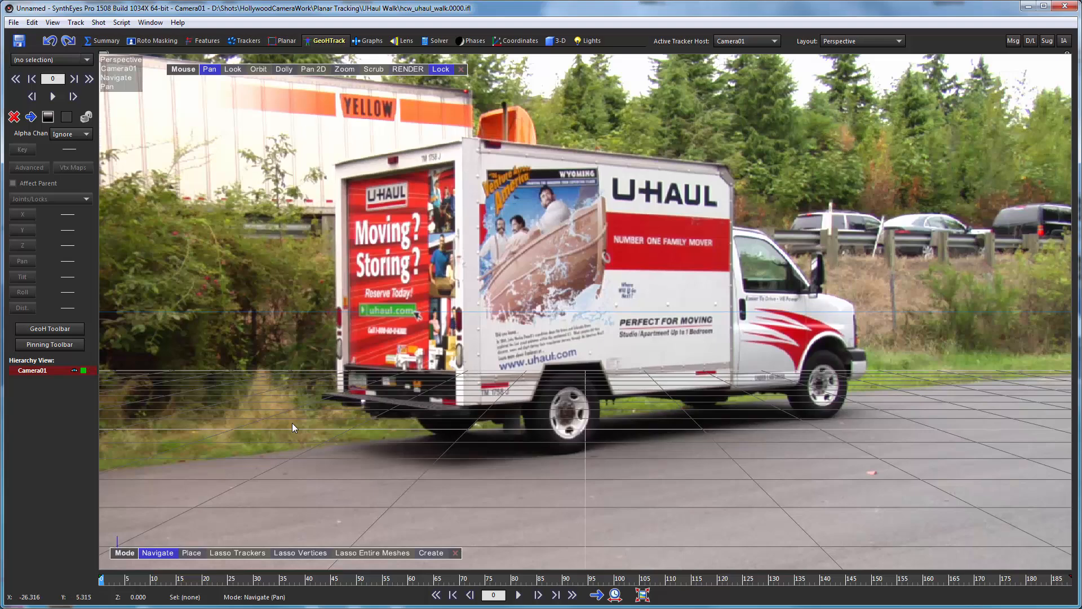
{"action": "mouse_move", "coordinate": [221, 329]}
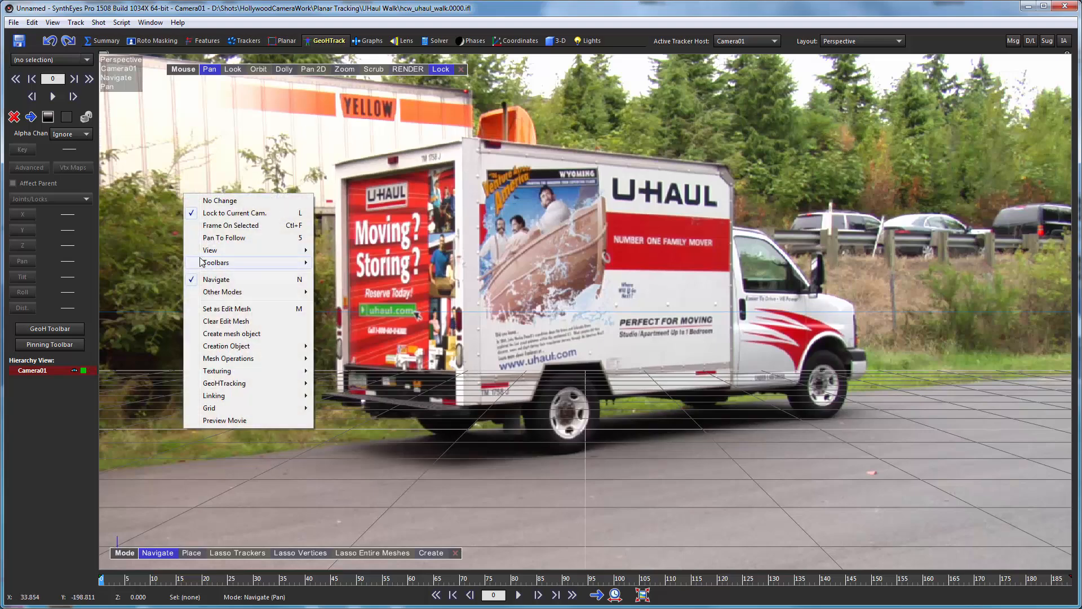
{"action": "mouse_move", "coordinate": [247, 333]}
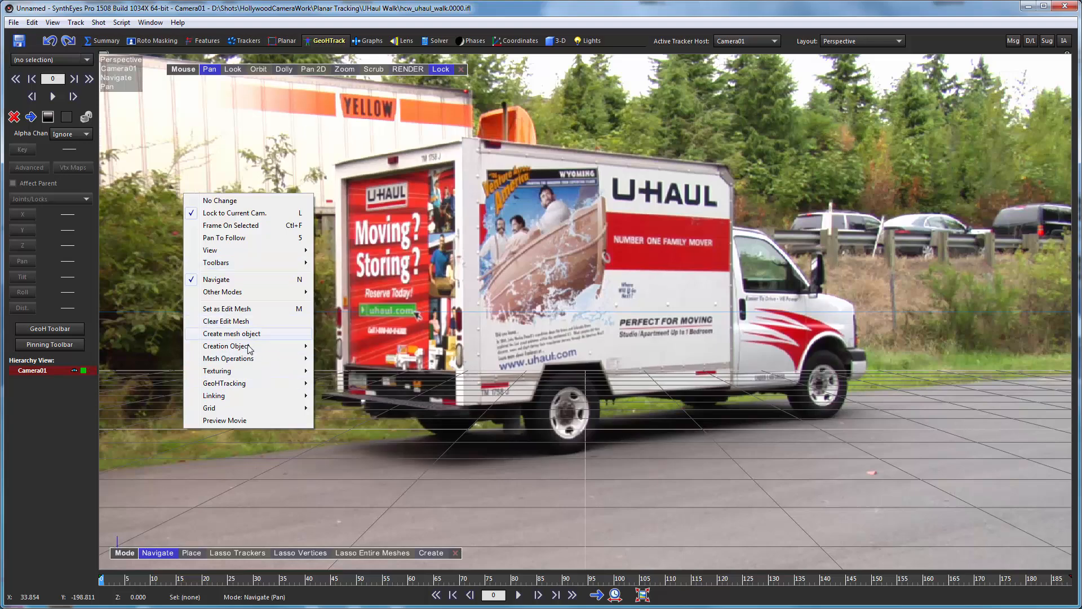
Step: Create a Box01 box mesh beside the truck and display it as wireframe
{"action": "left_click", "coordinate": [233, 333]}
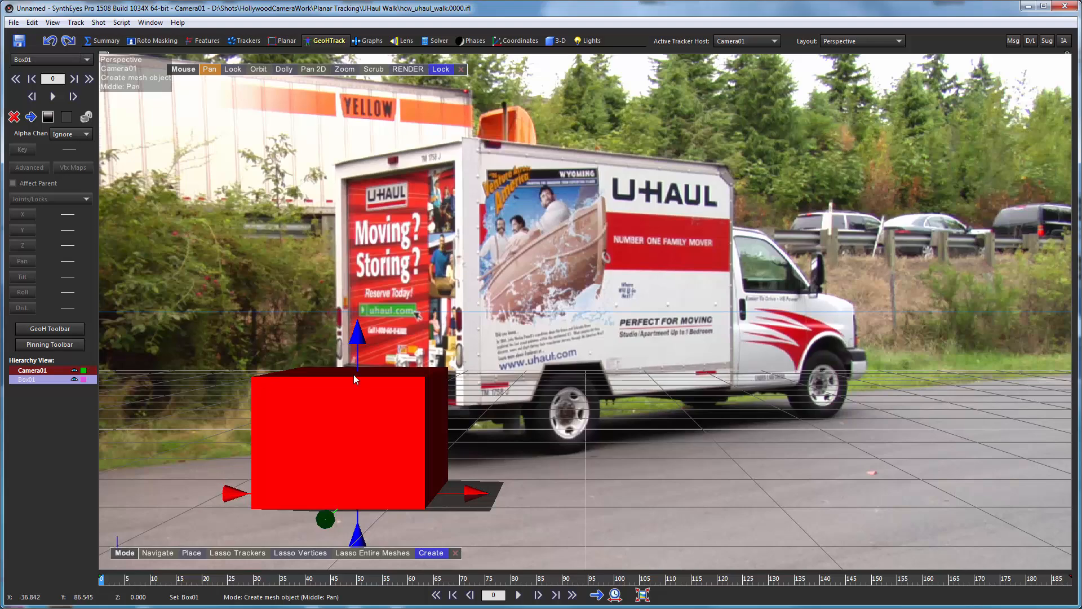
{"action": "mouse_move", "coordinate": [359, 350]}
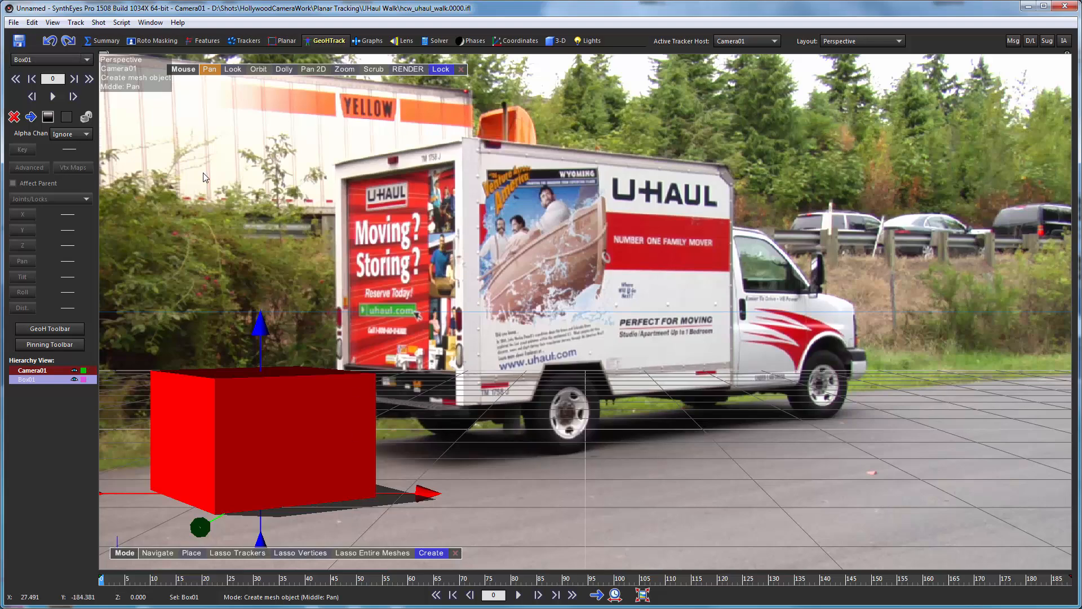
{"action": "mouse_move", "coordinate": [247, 131]}
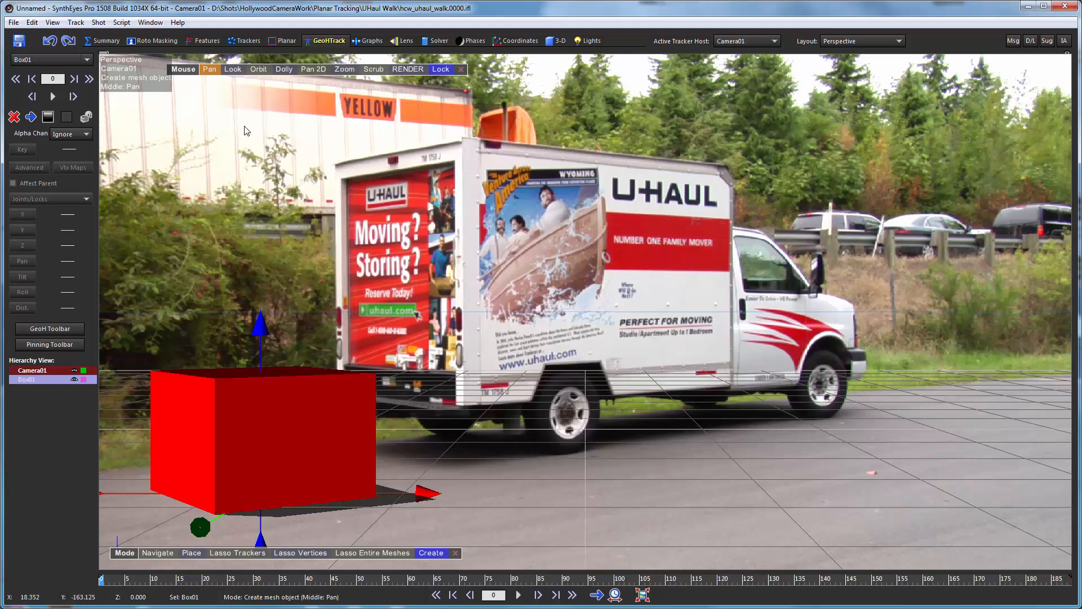
{"action": "right_click", "coordinate": [247, 132]}
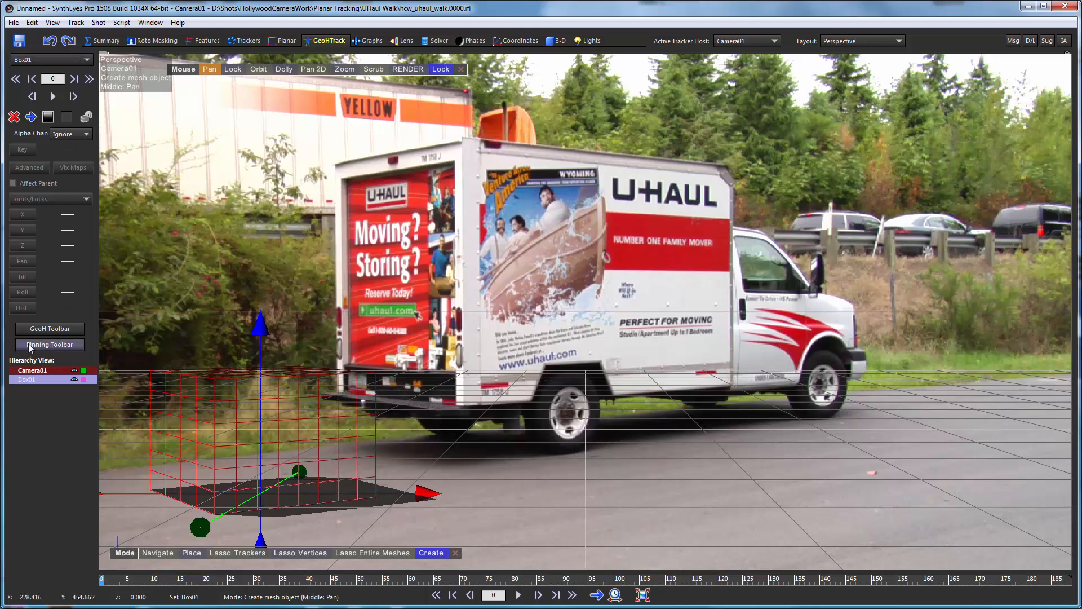
Step: Show the Pinning toolbar and enter Create/edit pins mode for Box01
{"action": "left_click", "coordinate": [49, 344]}
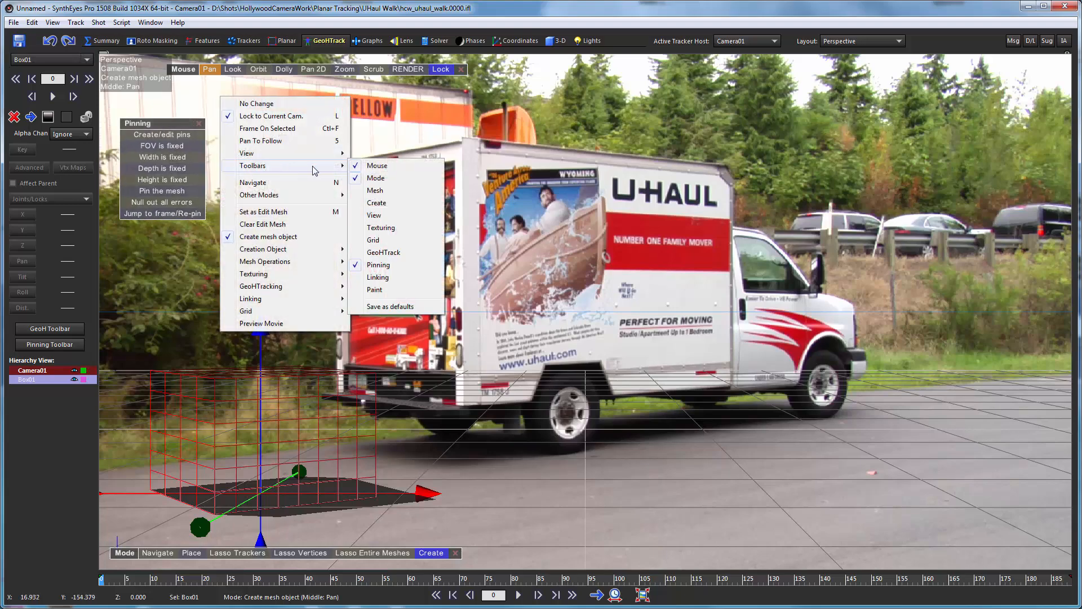
{"action": "mouse_move", "coordinate": [281, 155]}
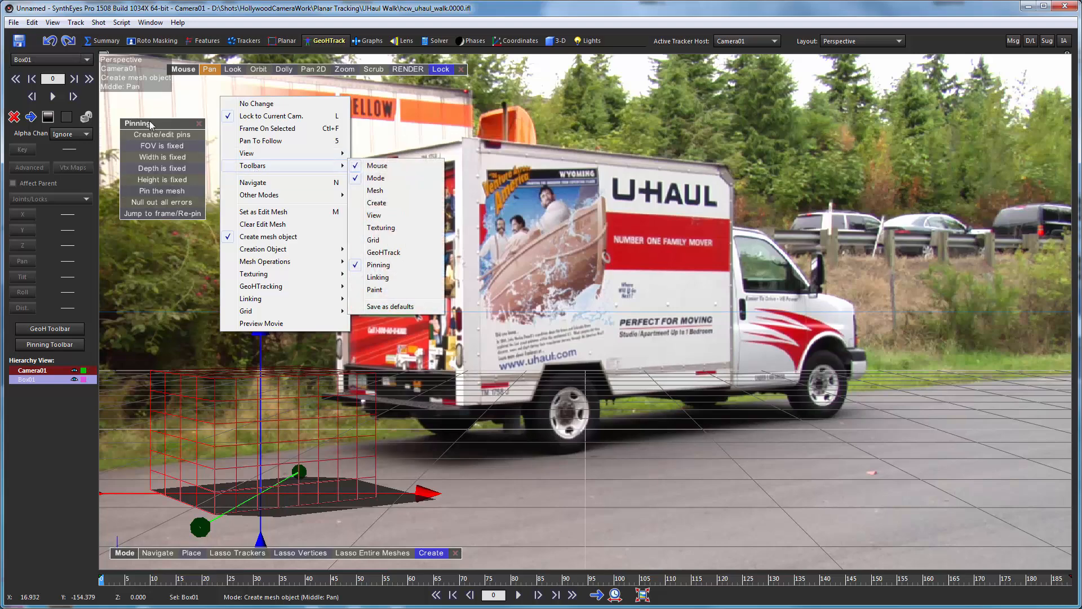
{"action": "left_click", "coordinate": [162, 134]}
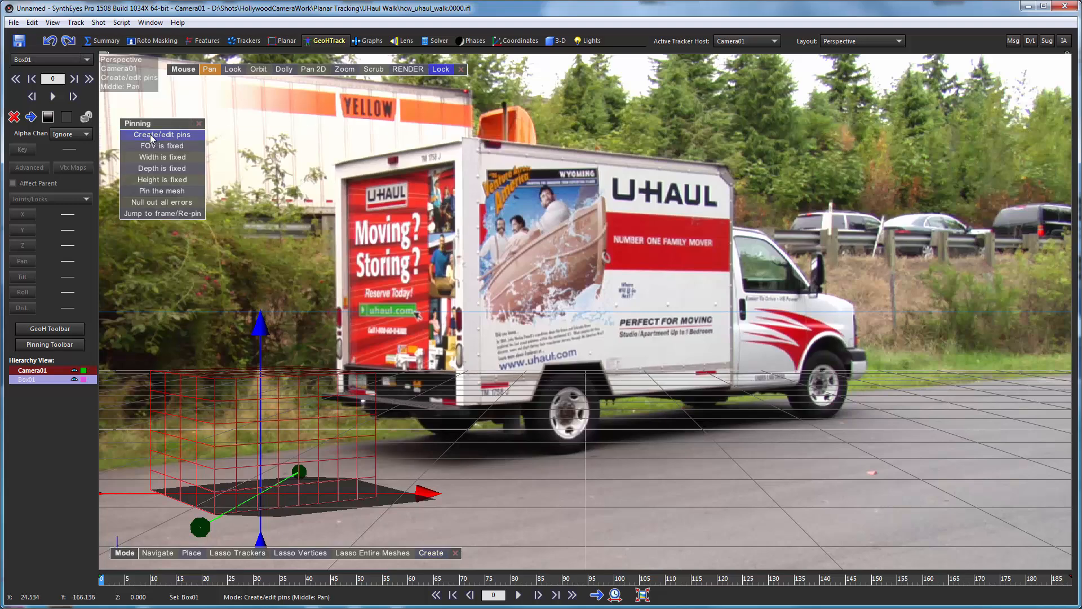
{"action": "mouse_move", "coordinate": [162, 146]}
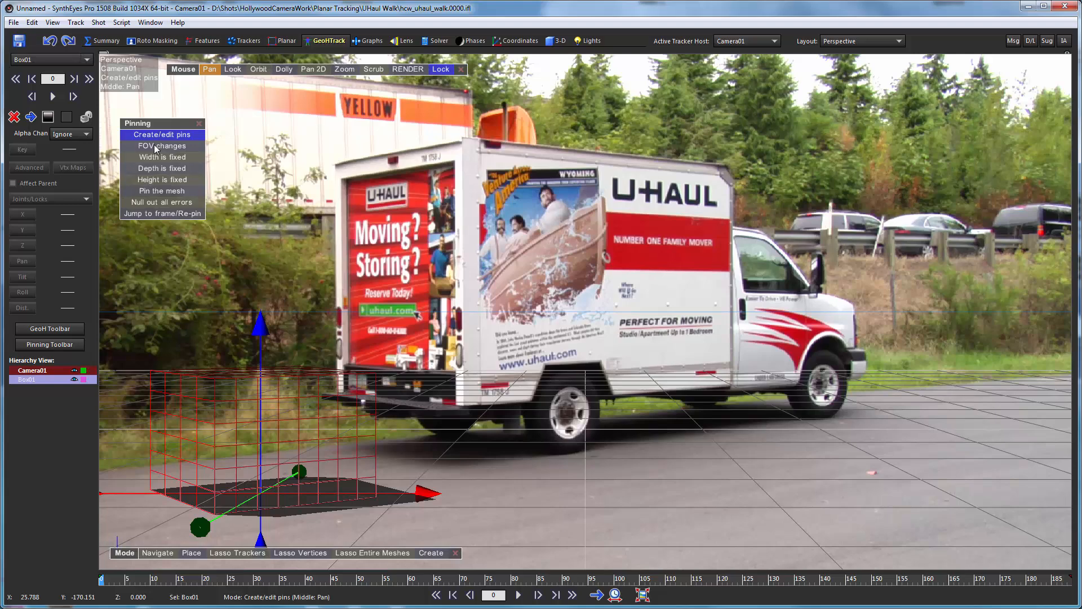
{"action": "mouse_move", "coordinate": [292, 219]}
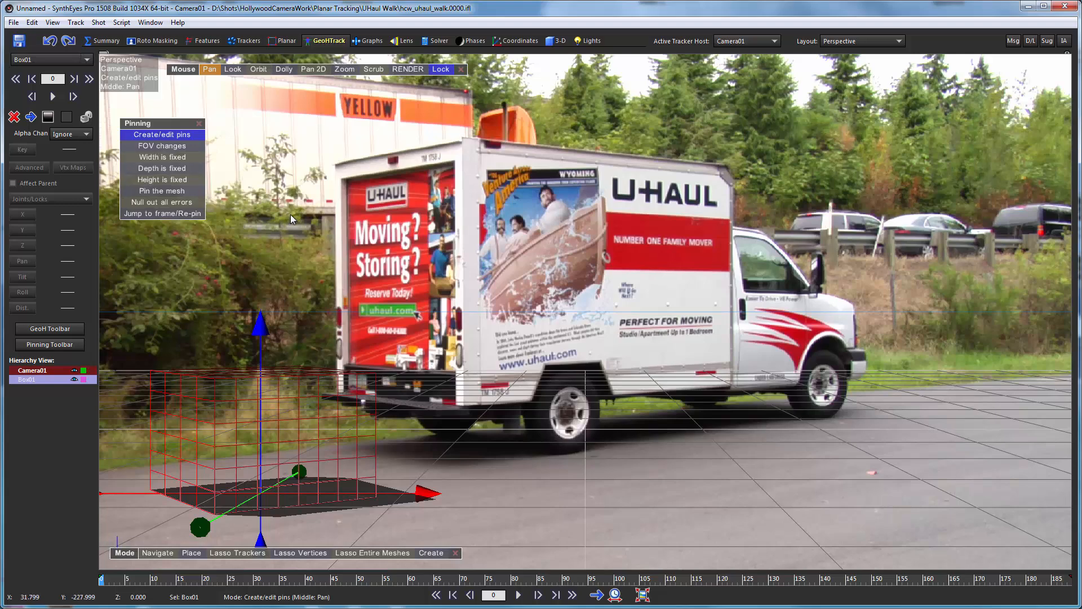
{"action": "mouse_move", "coordinate": [179, 323]}
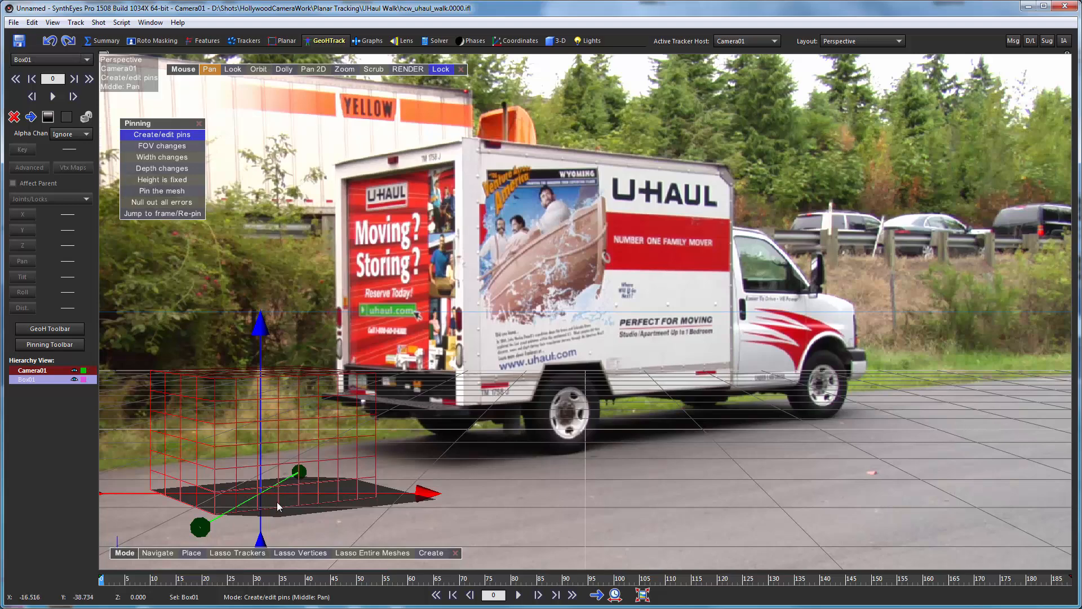
{"action": "mouse_move", "coordinate": [160, 128]}
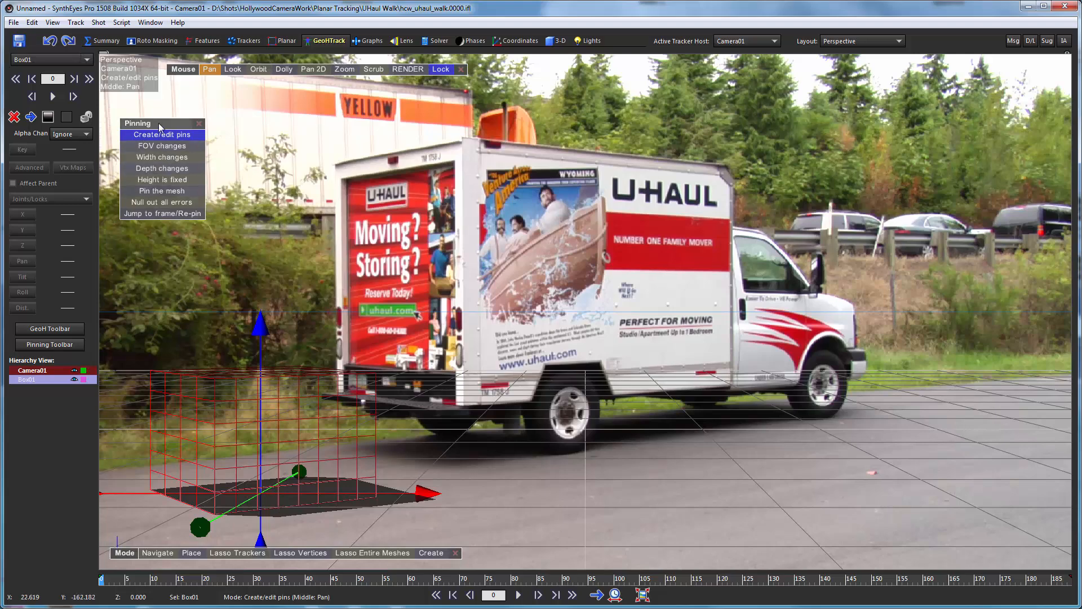
{"action": "mouse_move", "coordinate": [365, 355]}
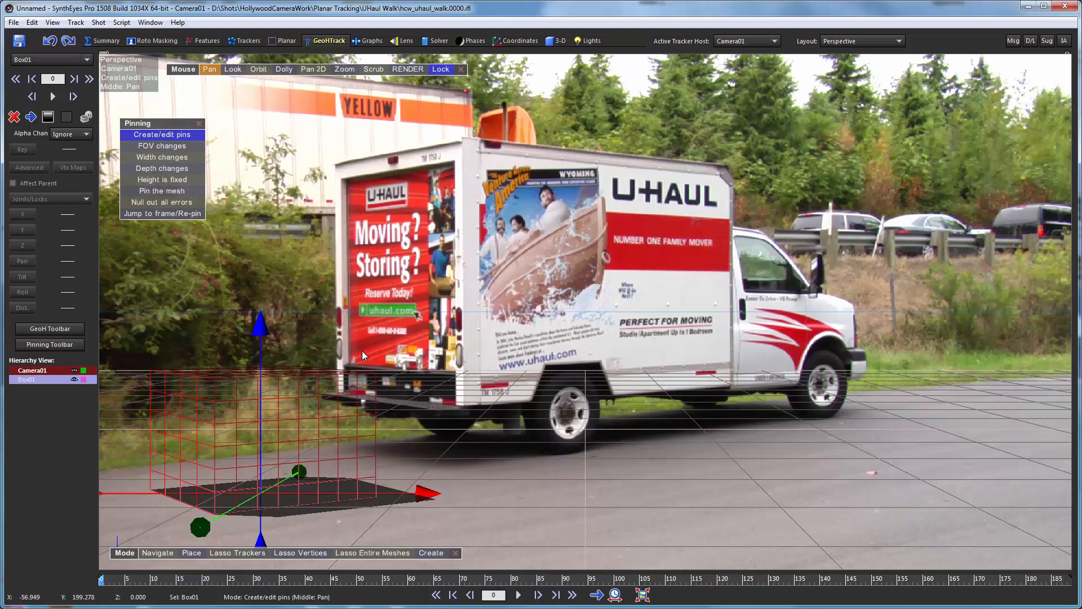
{"action": "mouse_move", "coordinate": [198, 378]}
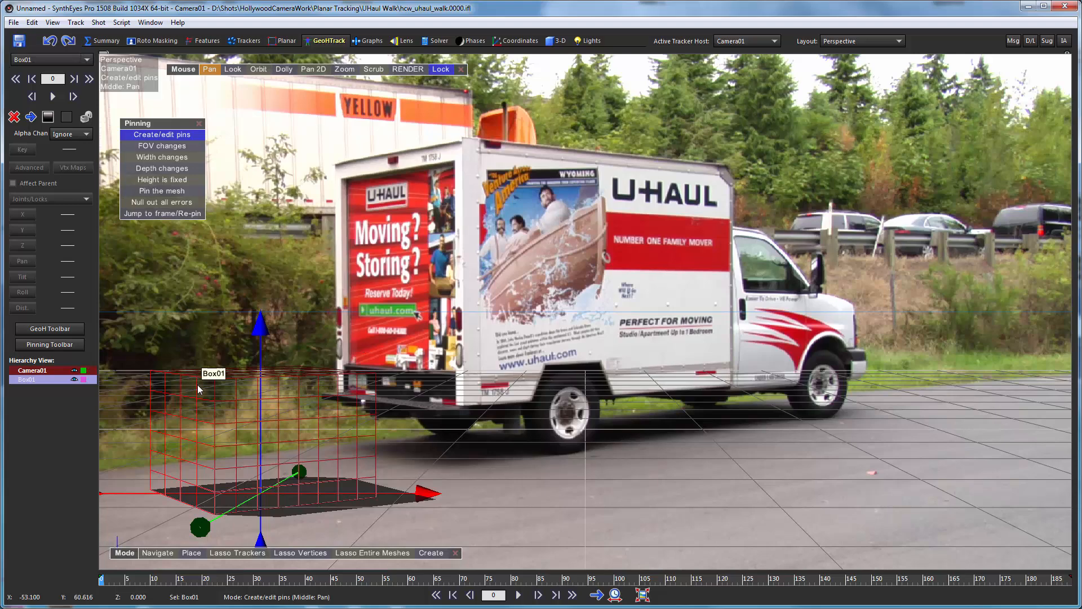
{"action": "mouse_move", "coordinate": [356, 492]}
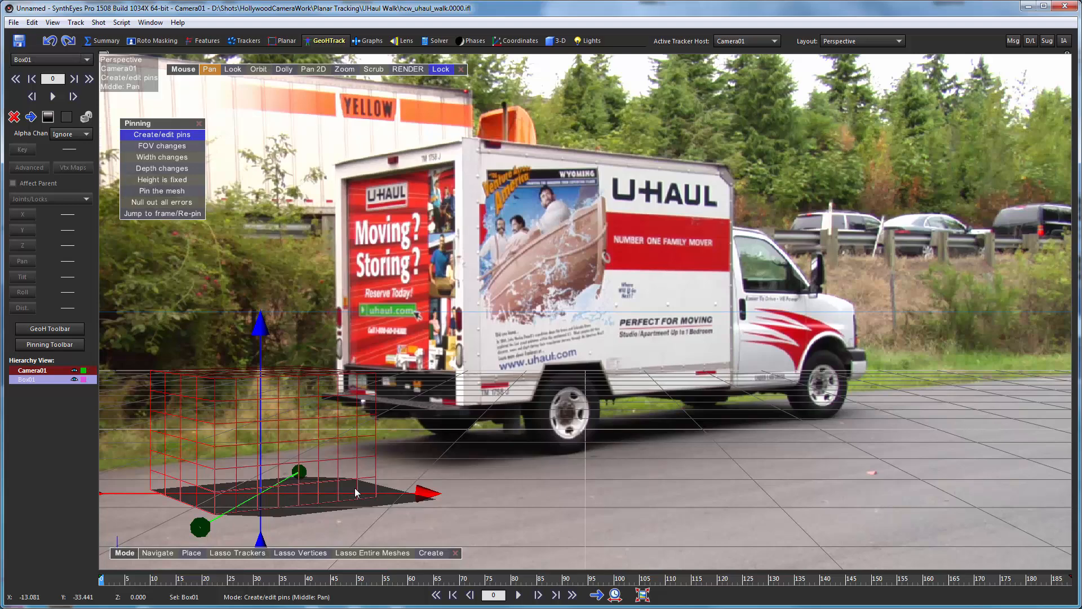
{"action": "mouse_move", "coordinate": [376, 500]}
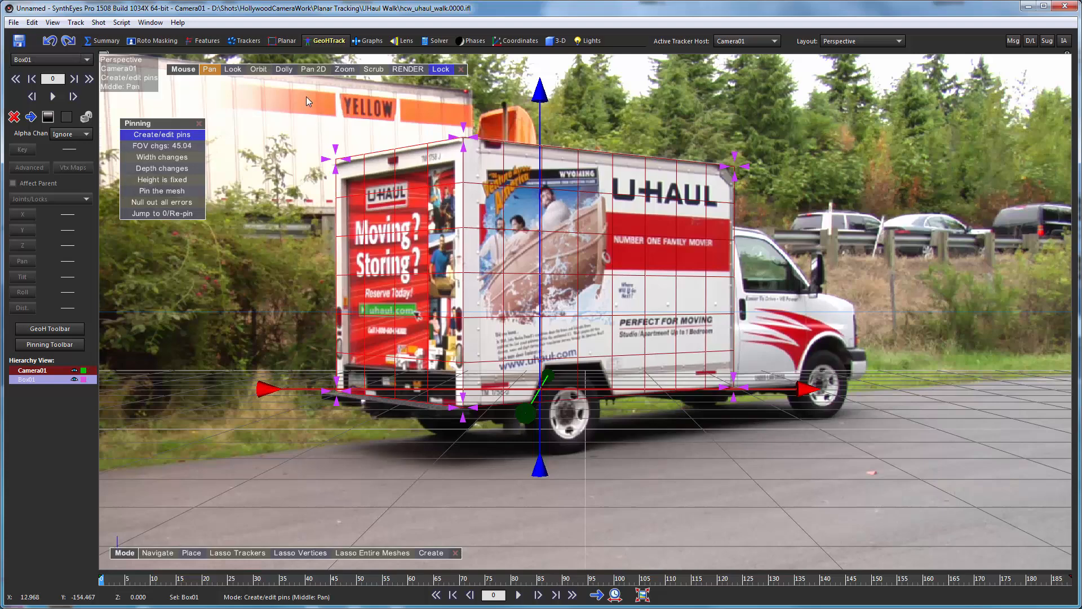
{"action": "mouse_move", "coordinate": [345, 153]}
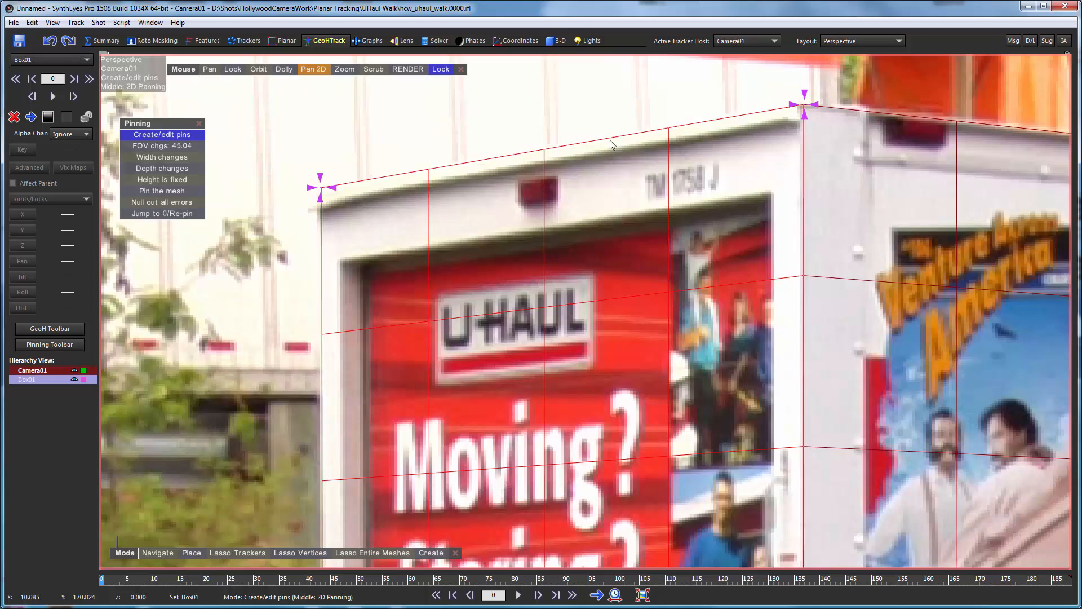
{"action": "mouse_move", "coordinate": [325, 180]}
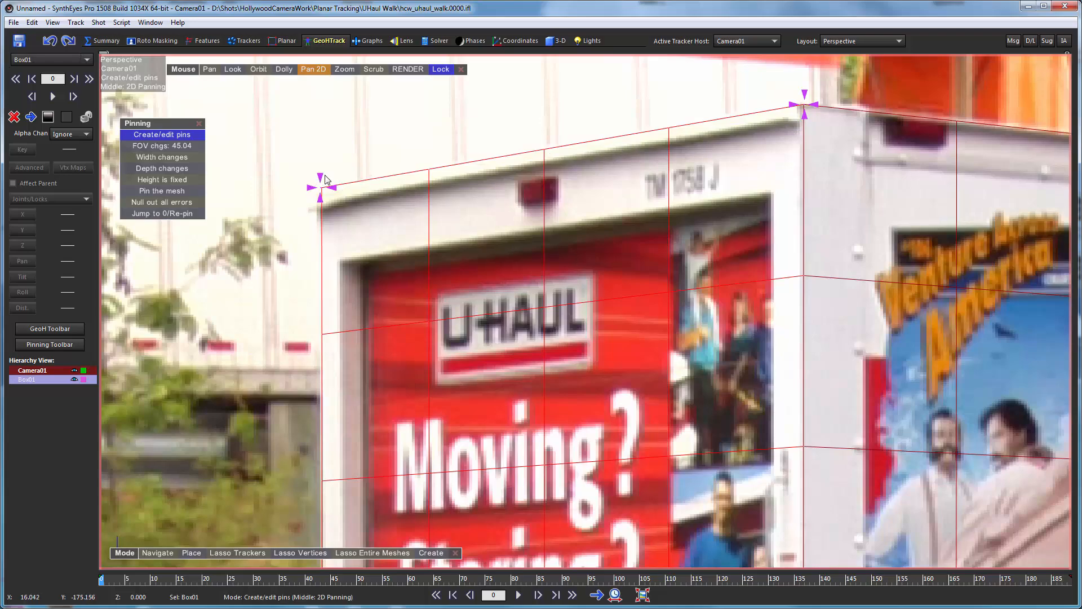
{"action": "mouse_move", "coordinate": [375, 123]}
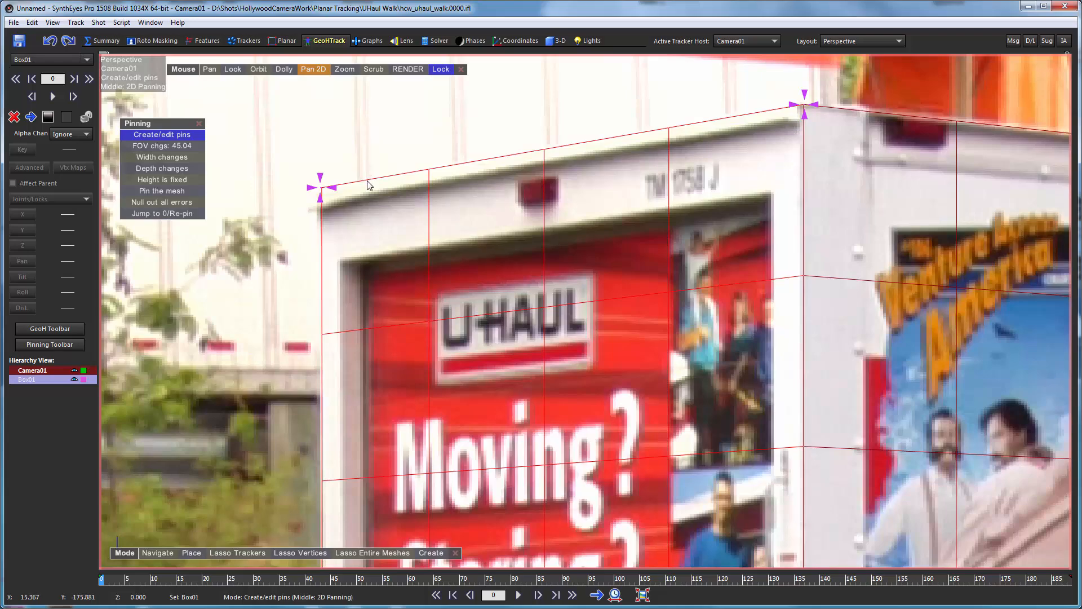
{"action": "mouse_move", "coordinate": [338, 186]}
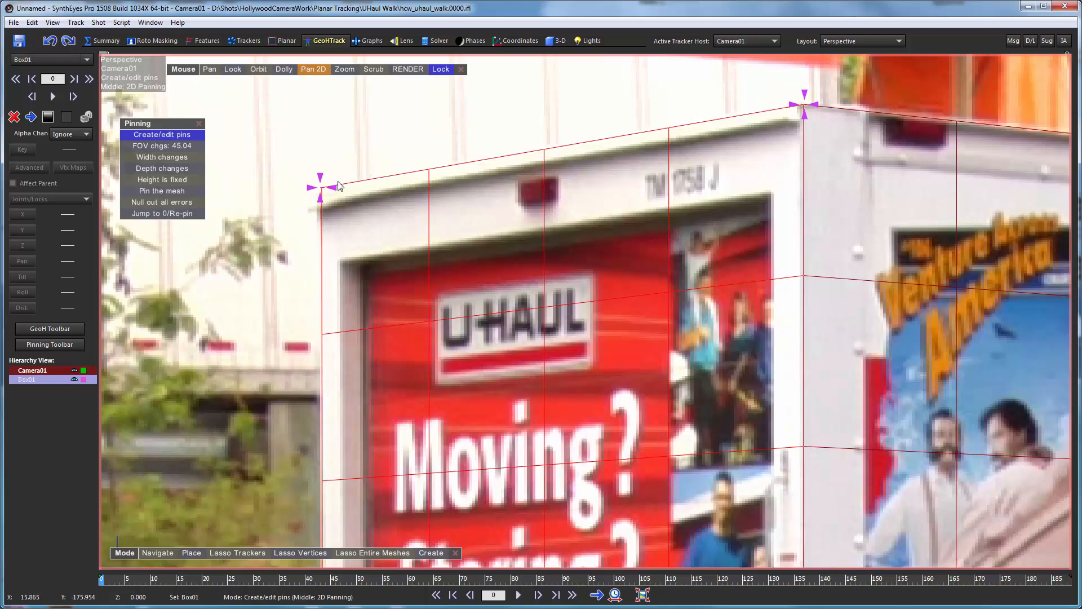
{"action": "mouse_move", "coordinate": [321, 183]}
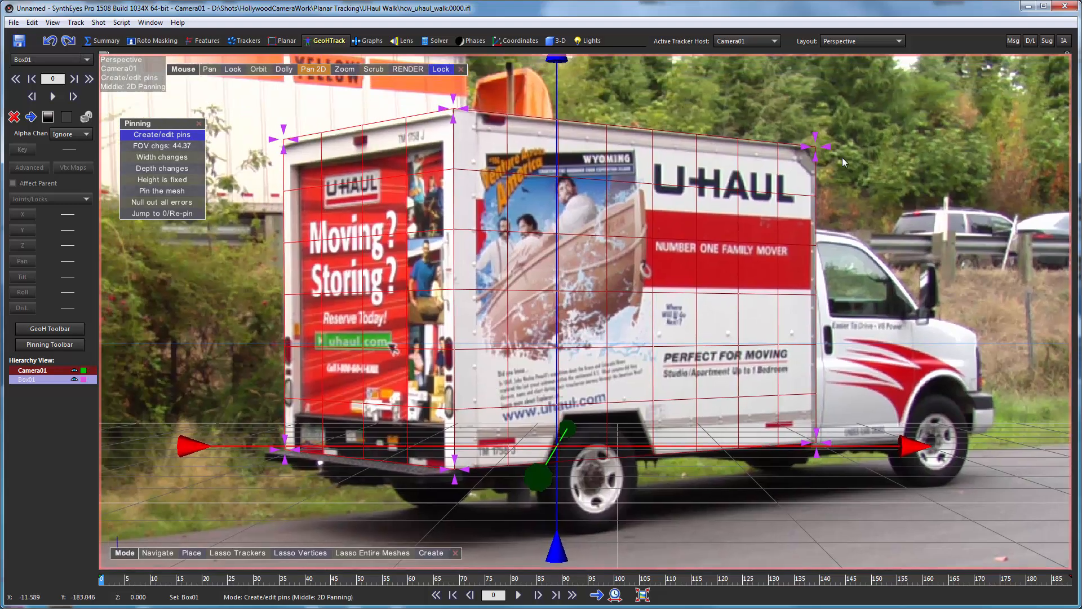
{"action": "mouse_move", "coordinate": [469, 155]}
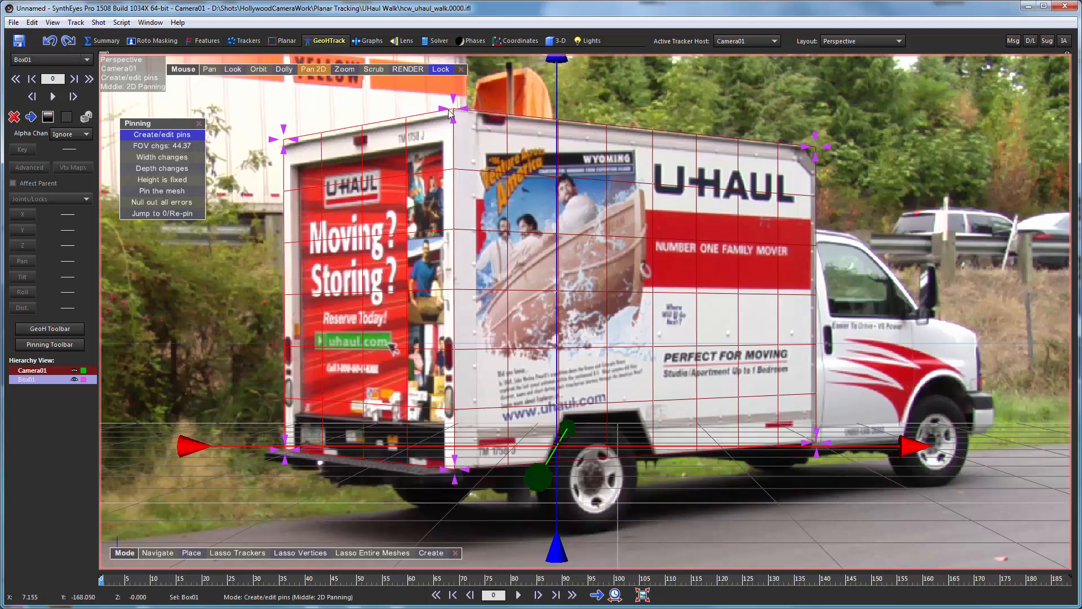
{"action": "mouse_move", "coordinate": [460, 118]}
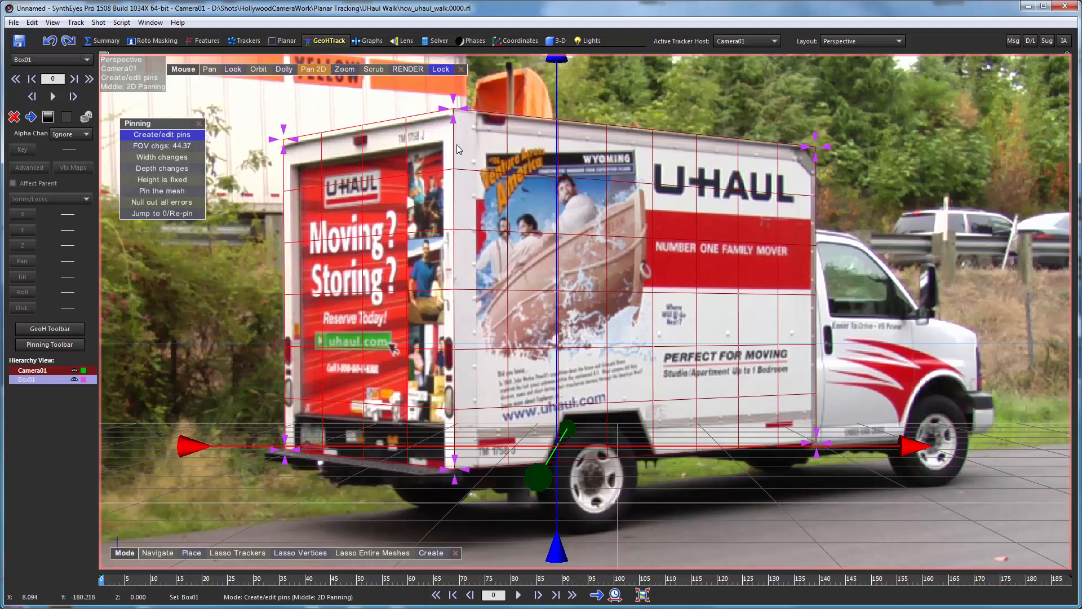
{"action": "mouse_move", "coordinate": [262, 233]}
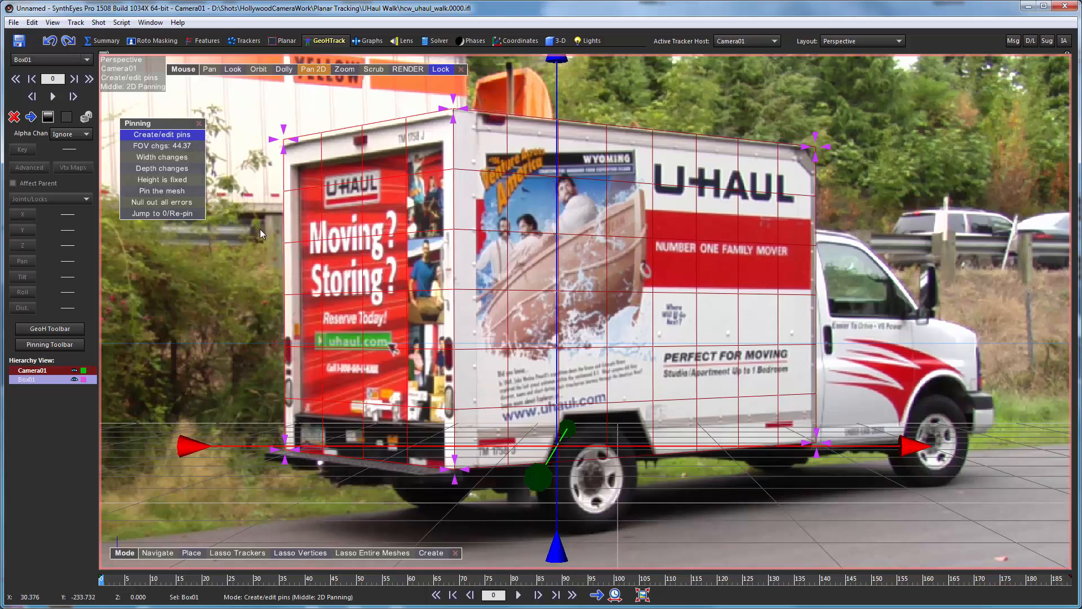
{"action": "mouse_move", "coordinate": [262, 166]}
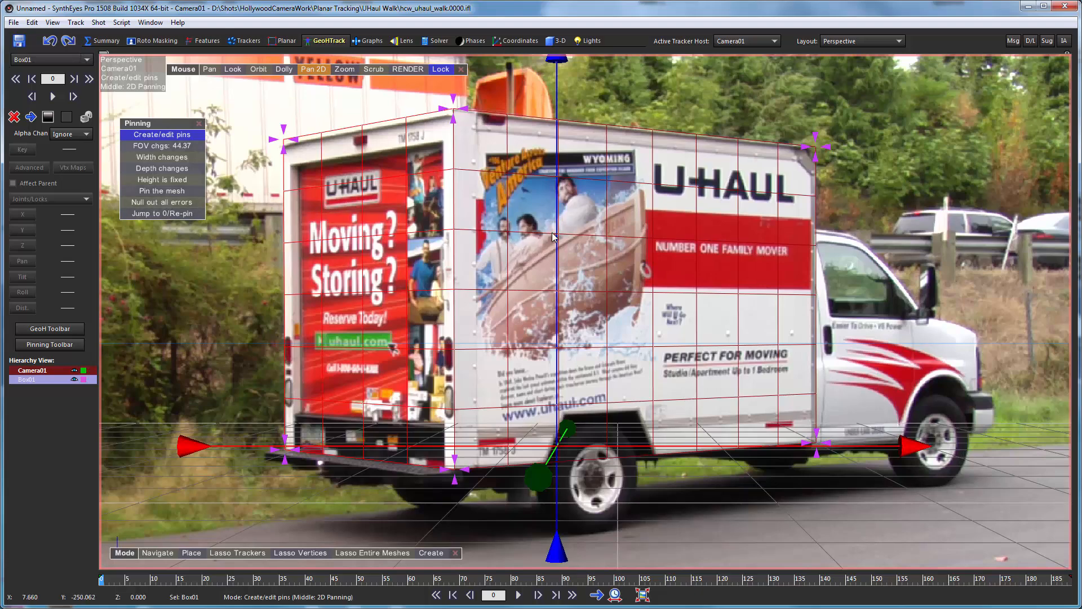
{"action": "mouse_move", "coordinate": [554, 236]}
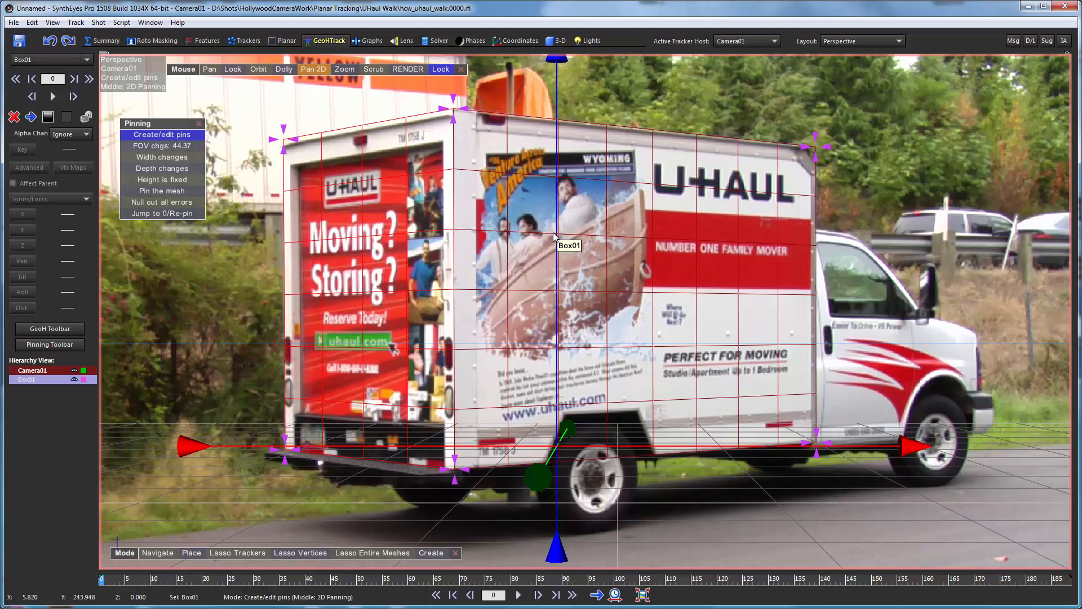
{"action": "mouse_move", "coordinate": [697, 152]}
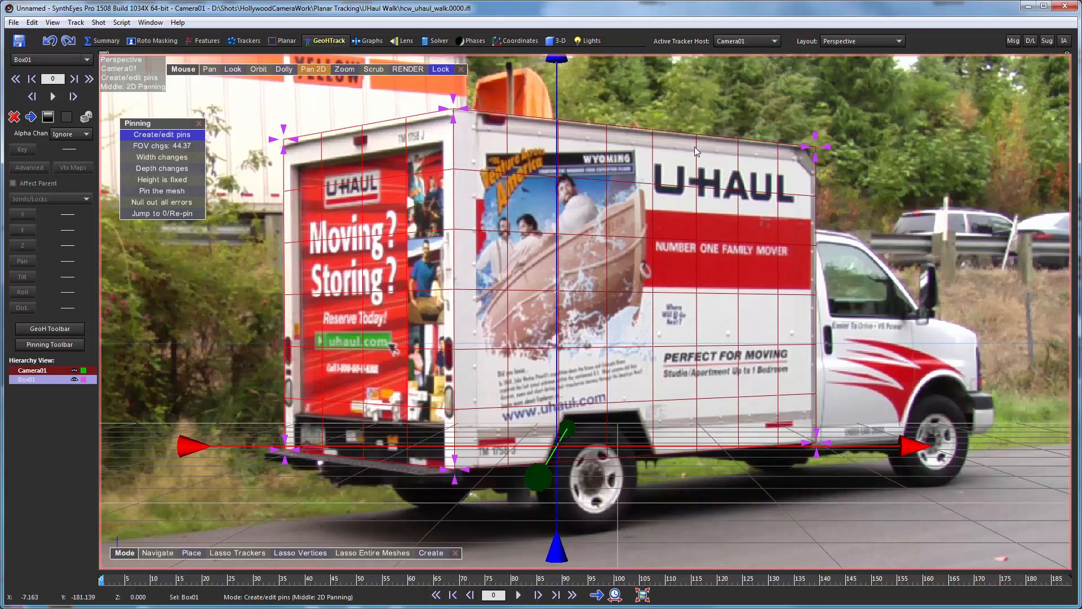
{"action": "mouse_move", "coordinate": [193, 126]}
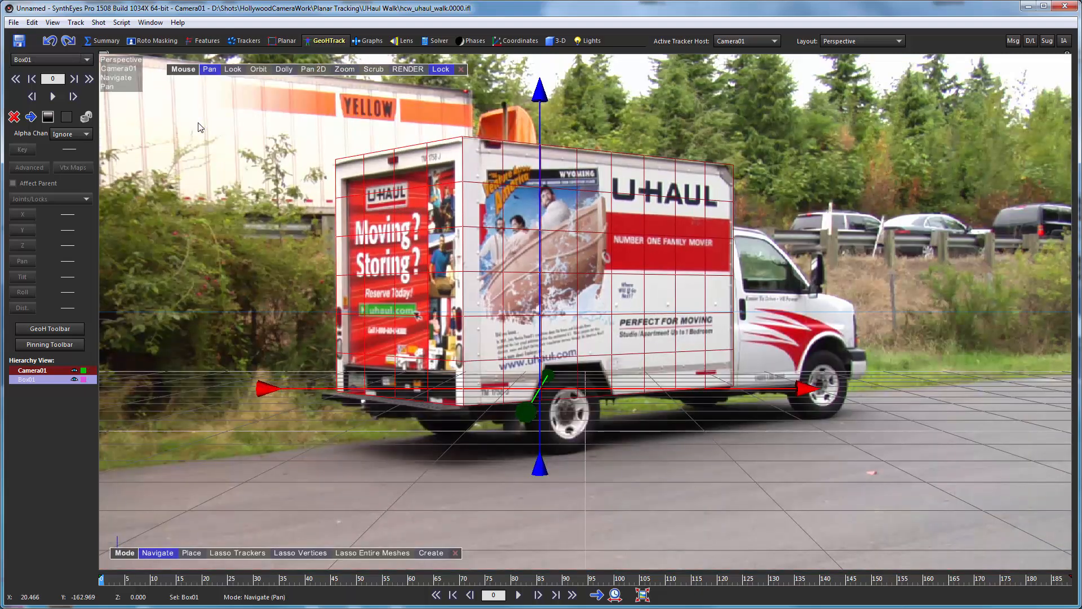
{"action": "mouse_move", "coordinate": [217, 258]}
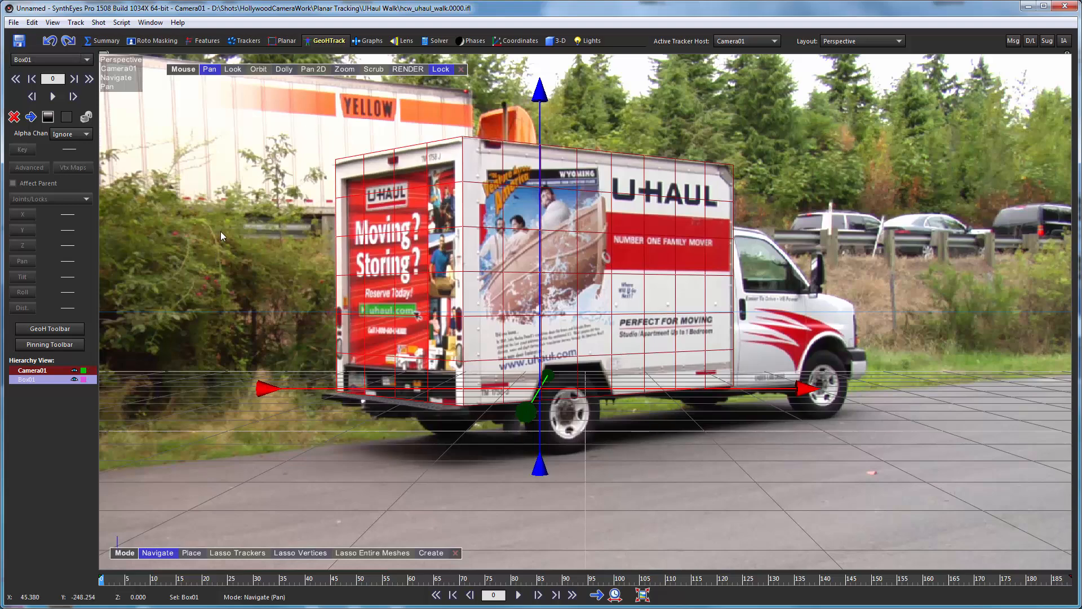
{"action": "mouse_move", "coordinate": [808, 220]}
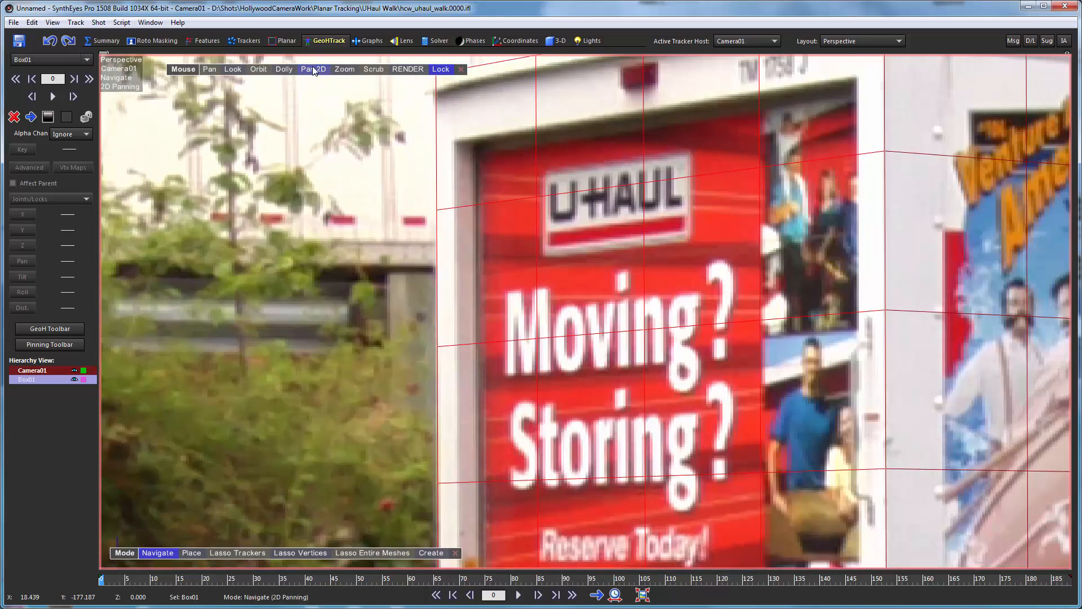
{"action": "mouse_move", "coordinate": [308, 69]}
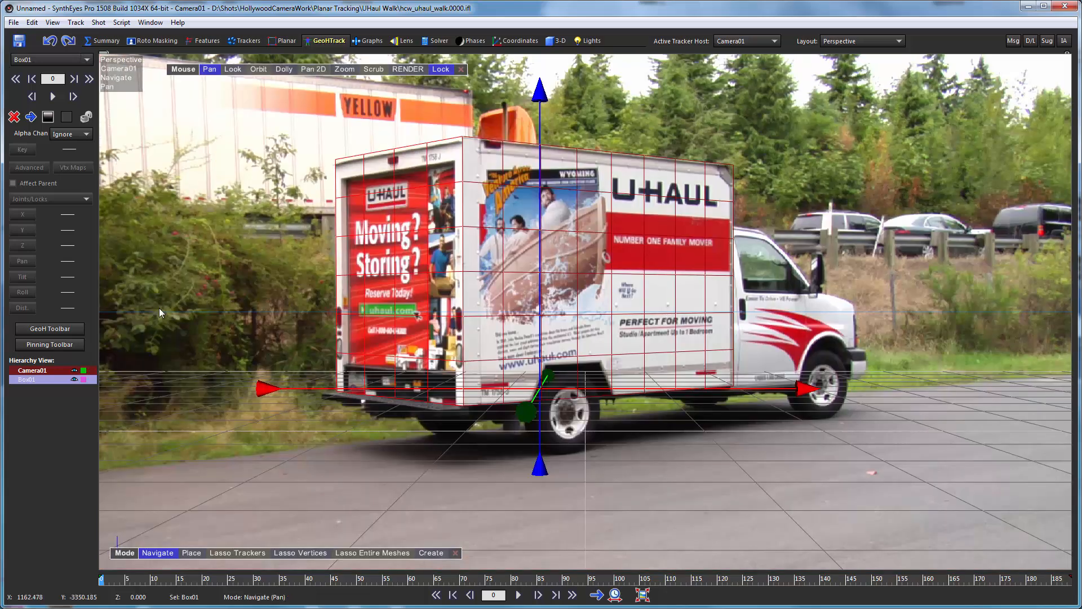
{"action": "mouse_move", "coordinate": [43, 450]}
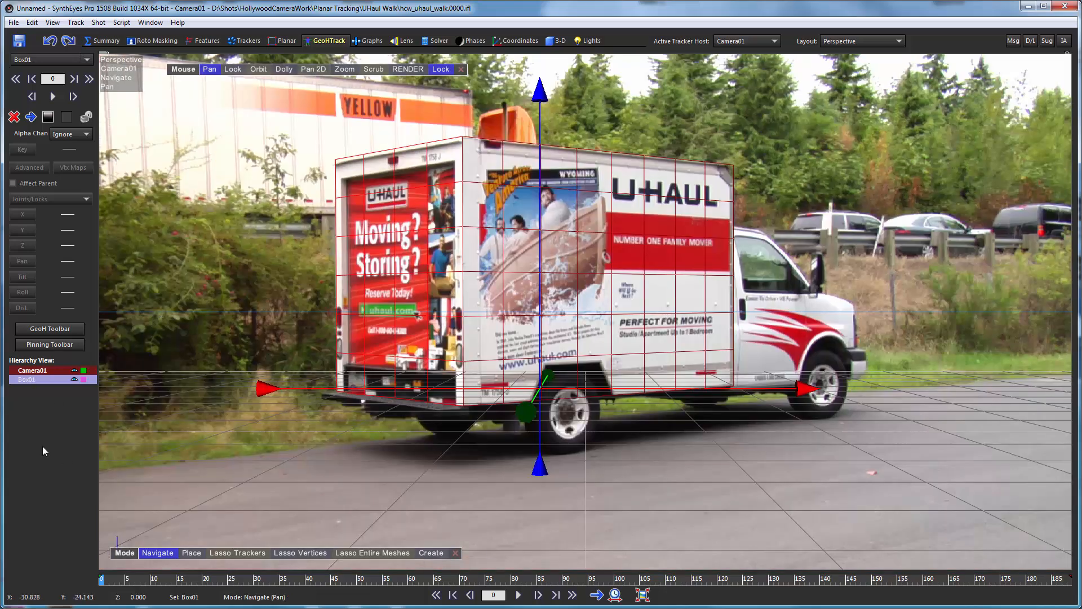
Step: Use GeoH Thru Lasso on Box01 to create the tracked object Object01
{"action": "left_click", "coordinate": [49, 328]}
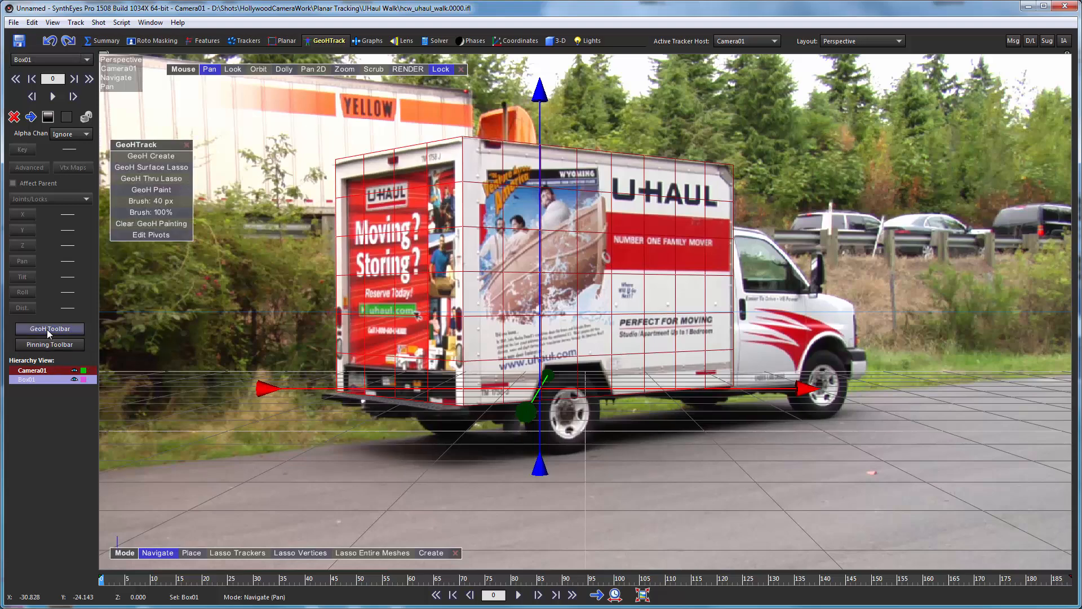
{"action": "mouse_move", "coordinate": [312, 280]}
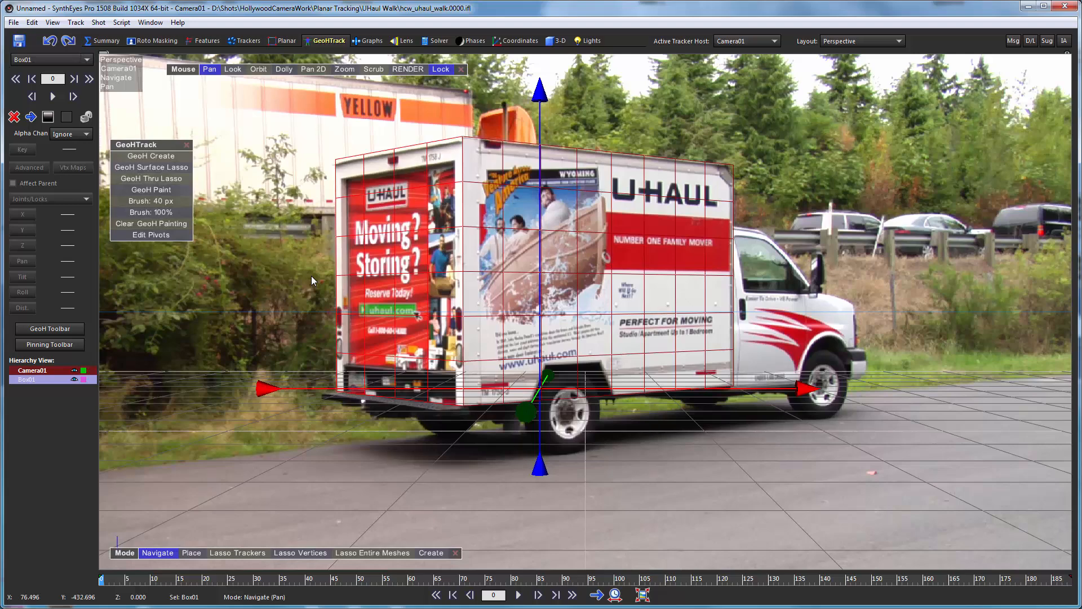
{"action": "mouse_move", "coordinate": [85, 197]}
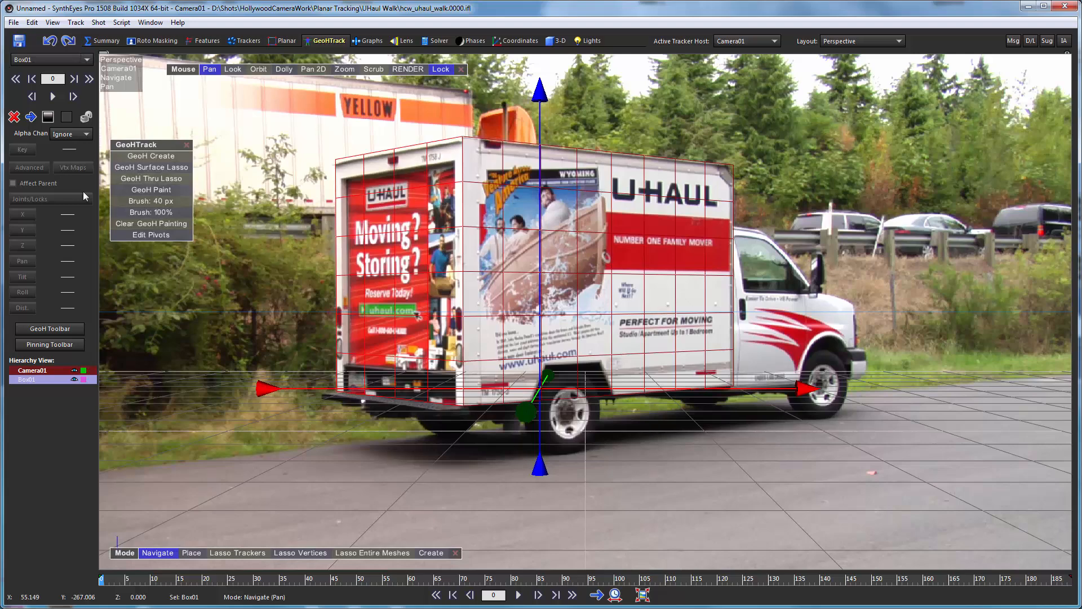
{"action": "left_click", "coordinate": [150, 179]}
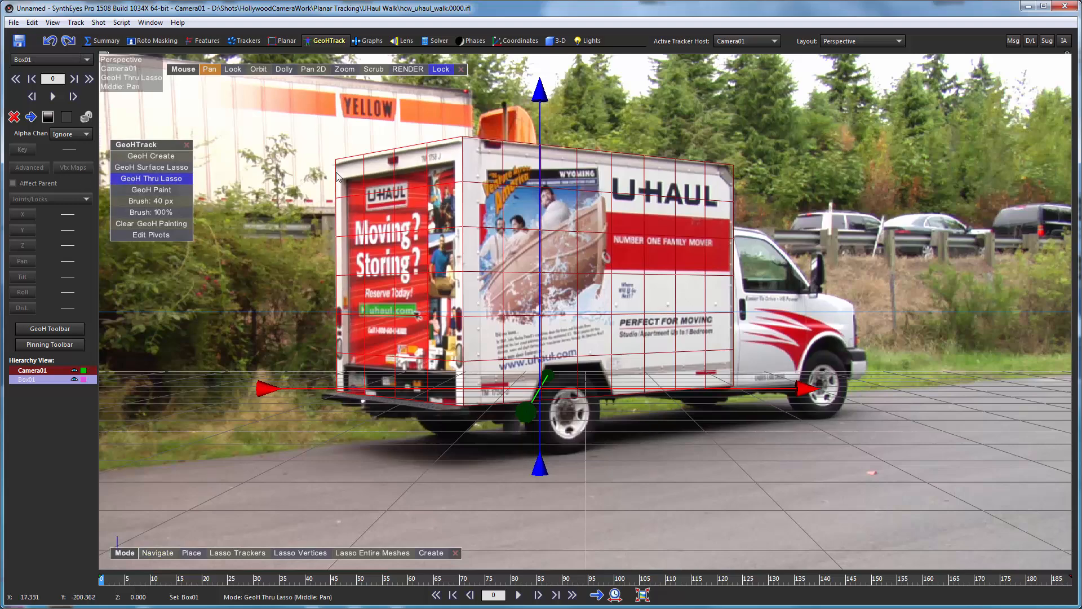
{"action": "mouse_move", "coordinate": [151, 156]}
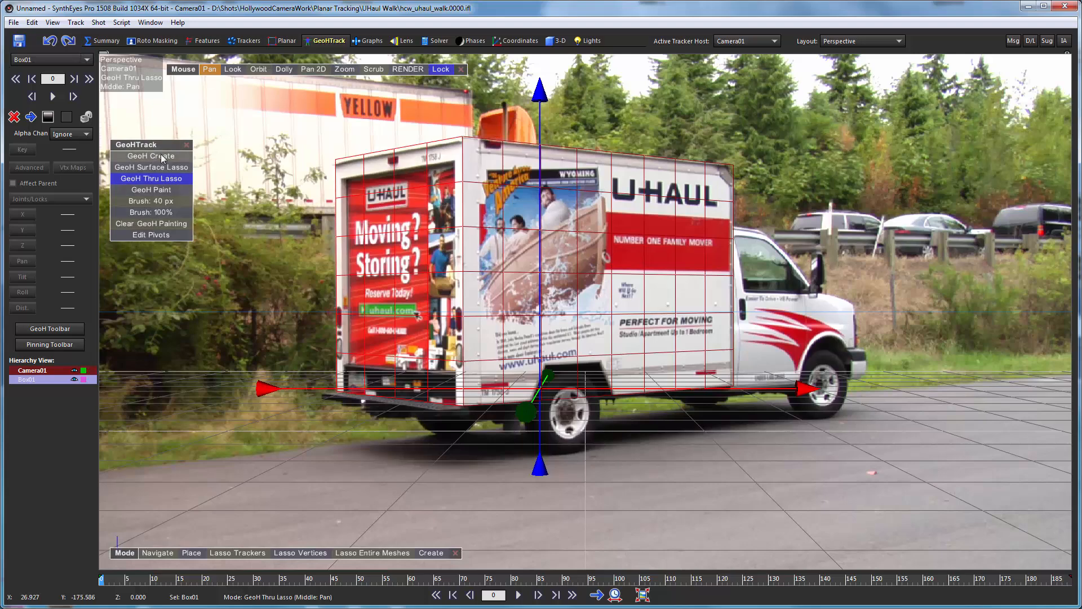
{"action": "mouse_move", "coordinate": [150, 190]}
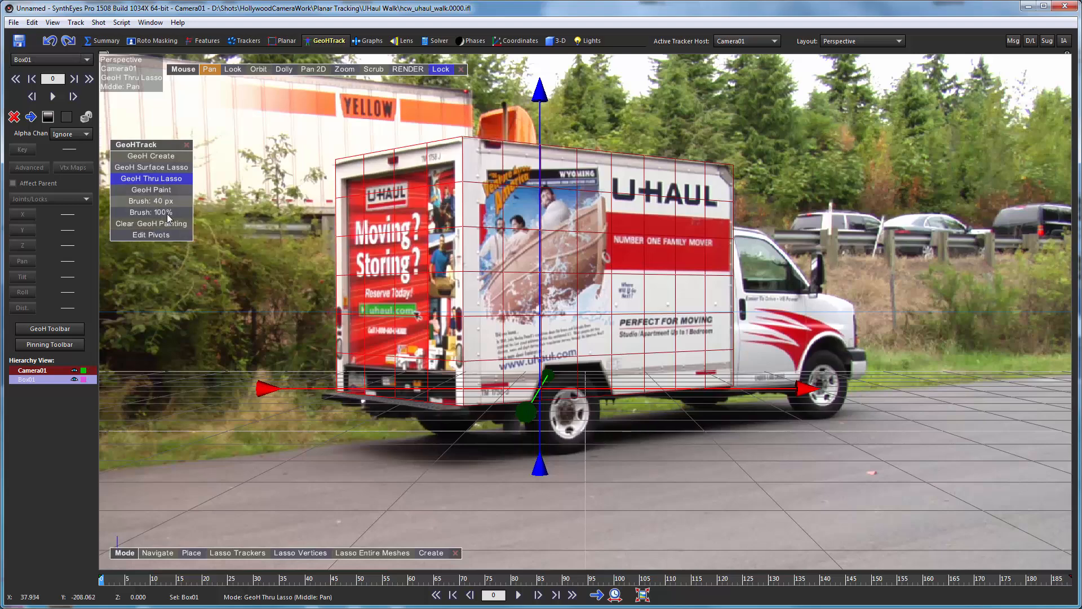
{"action": "mouse_move", "coordinate": [223, 261]}
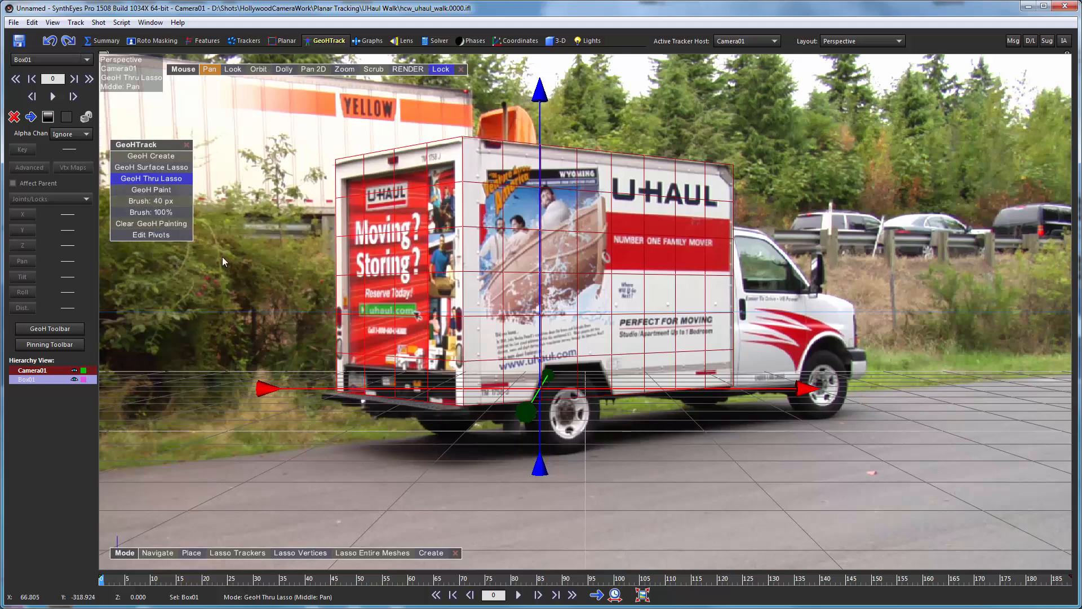
{"action": "mouse_move", "coordinate": [580, 285]}
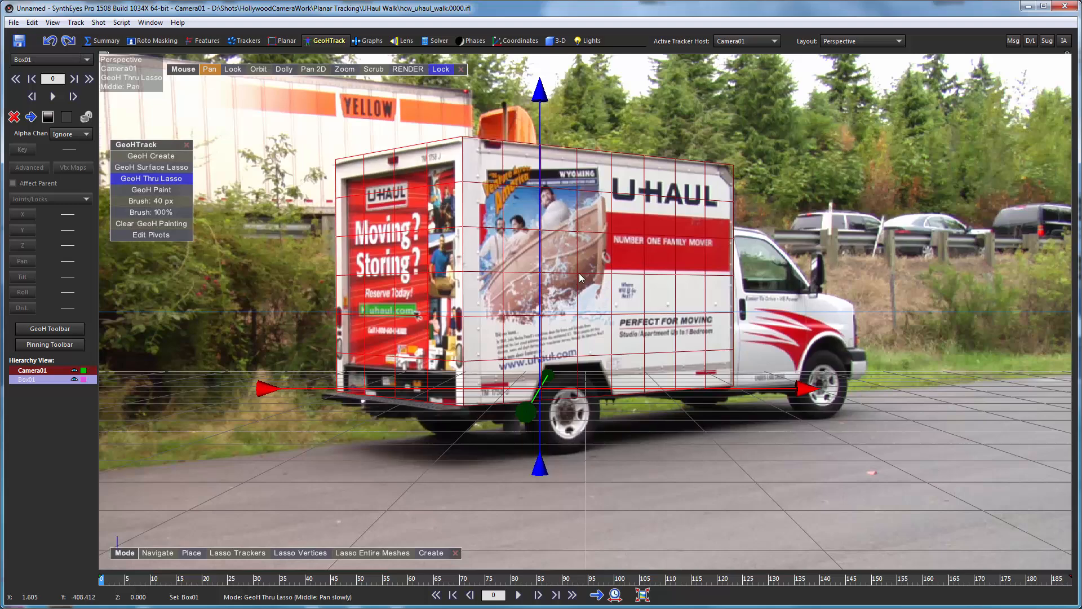
{"action": "left_click", "coordinate": [22, 215]}
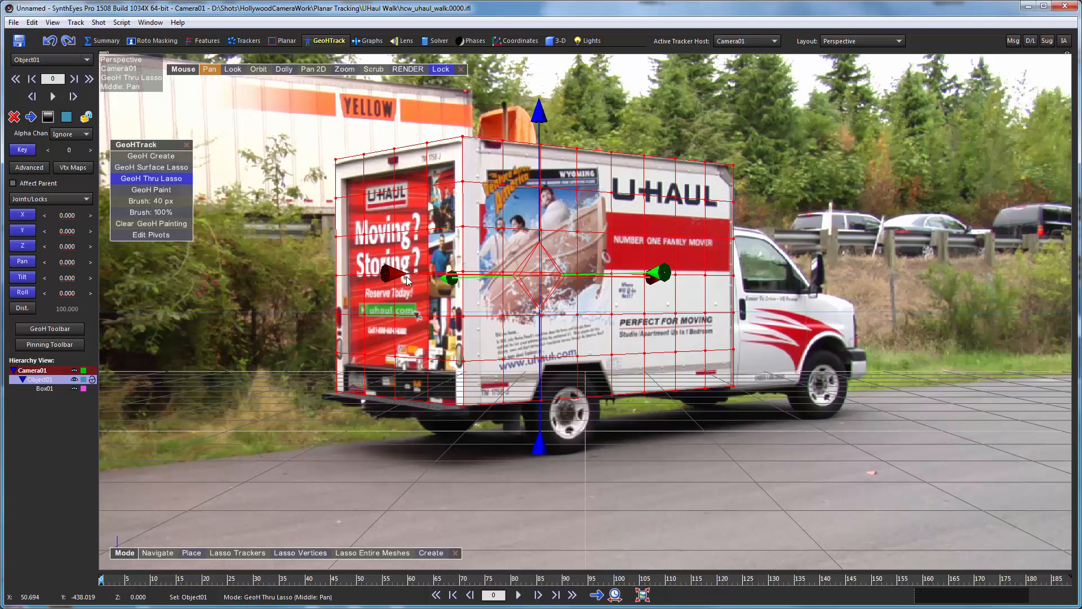
{"action": "mouse_move", "coordinate": [531, 250]}
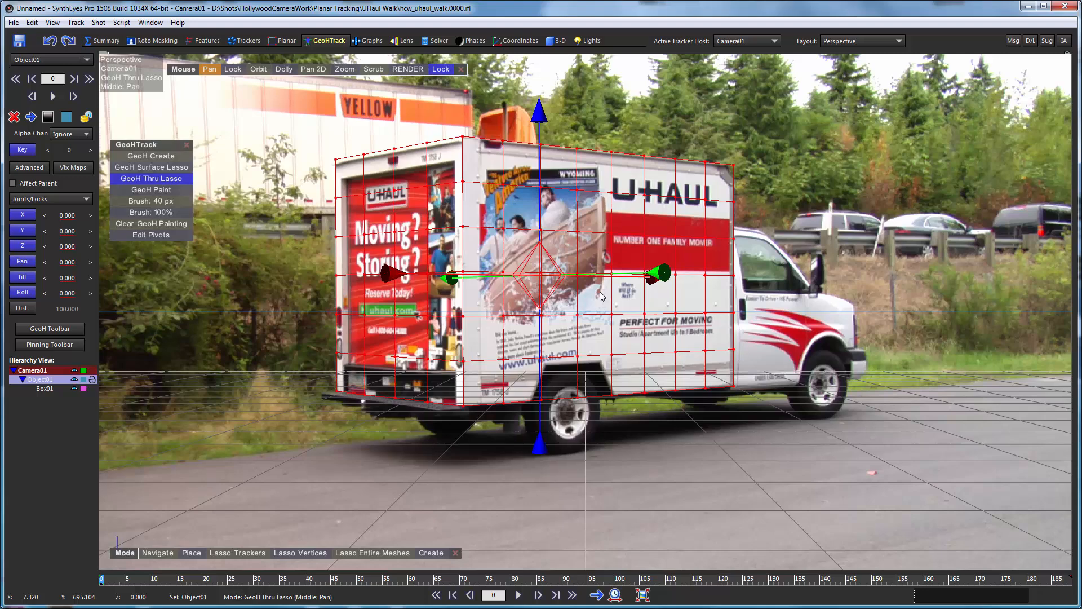
{"action": "mouse_move", "coordinate": [560, 246]}
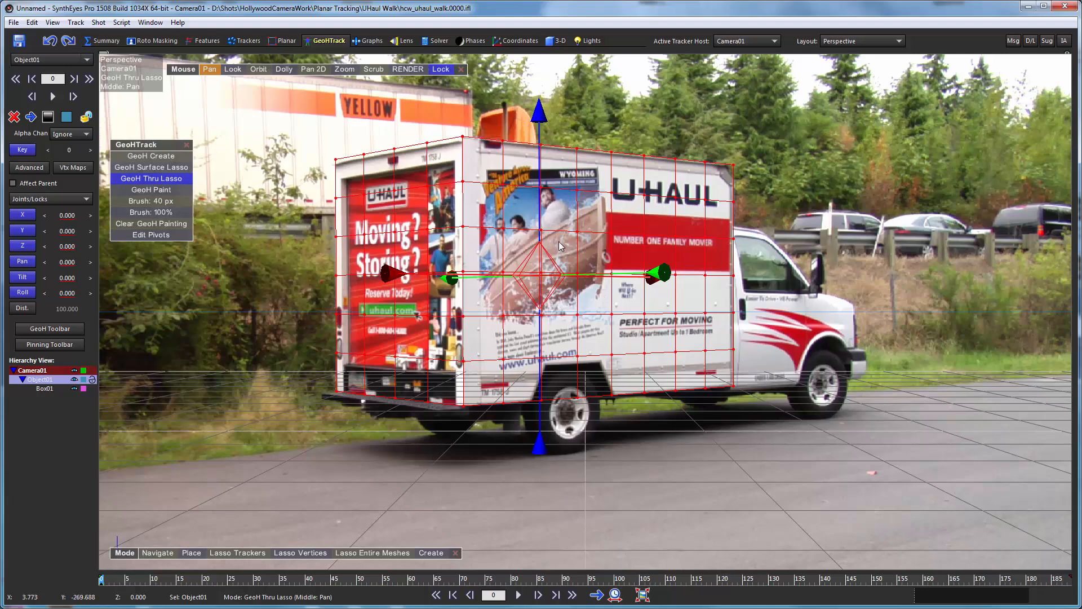
{"action": "mouse_move", "coordinate": [504, 259]}
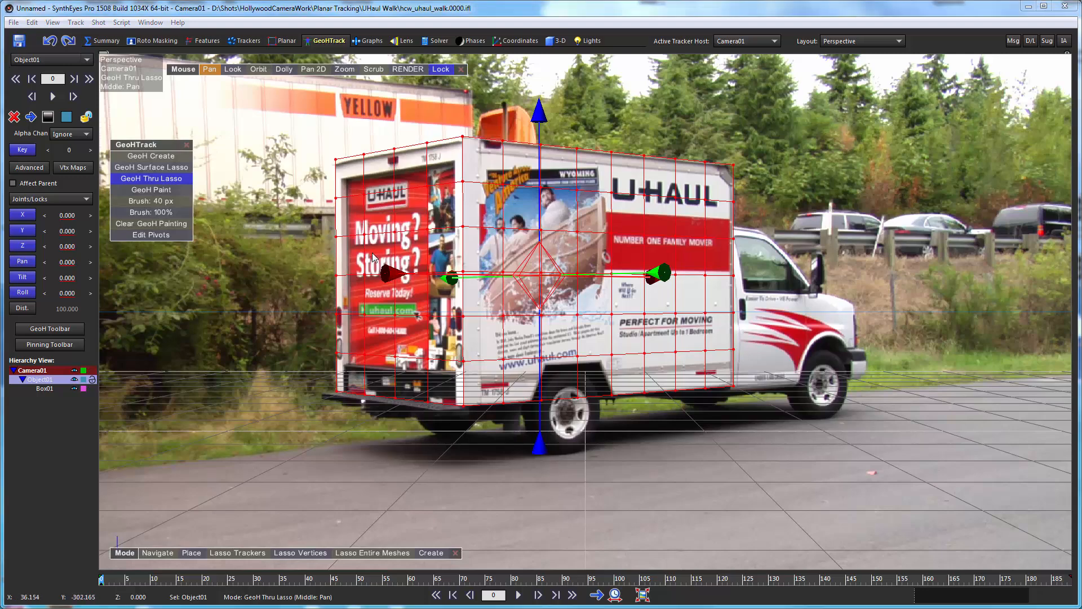
{"action": "mouse_move", "coordinate": [281, 277]}
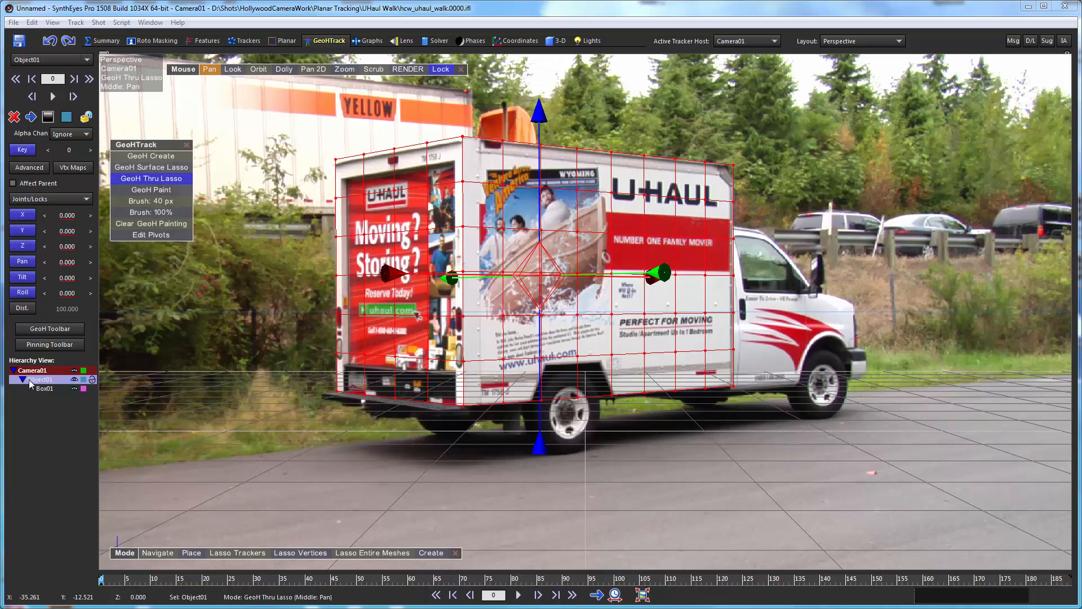
{"action": "mouse_move", "coordinate": [45, 393]}
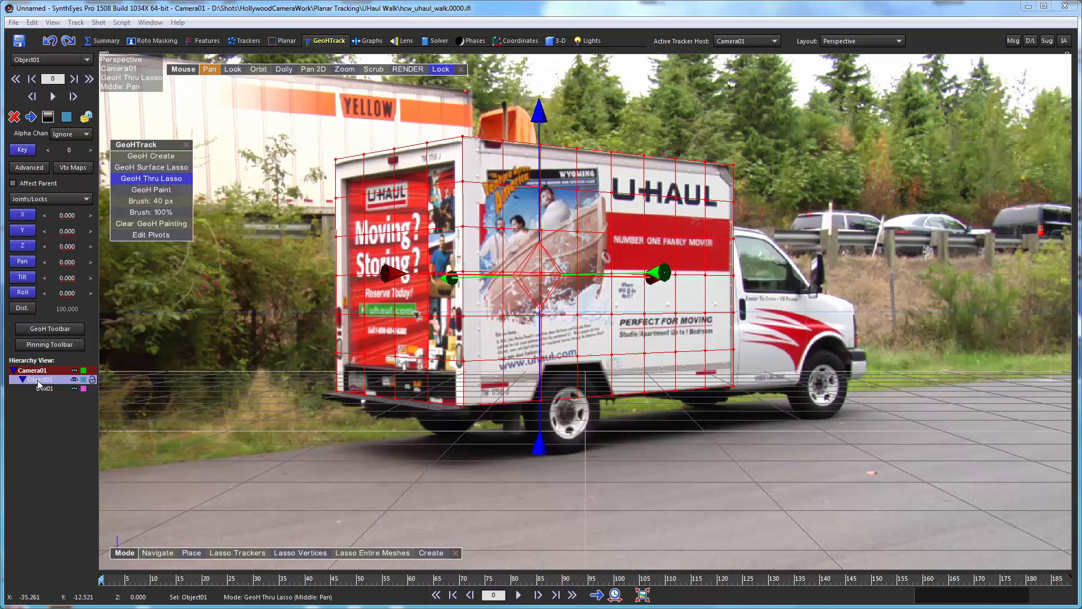
{"action": "left_click", "coordinate": [30, 379]}
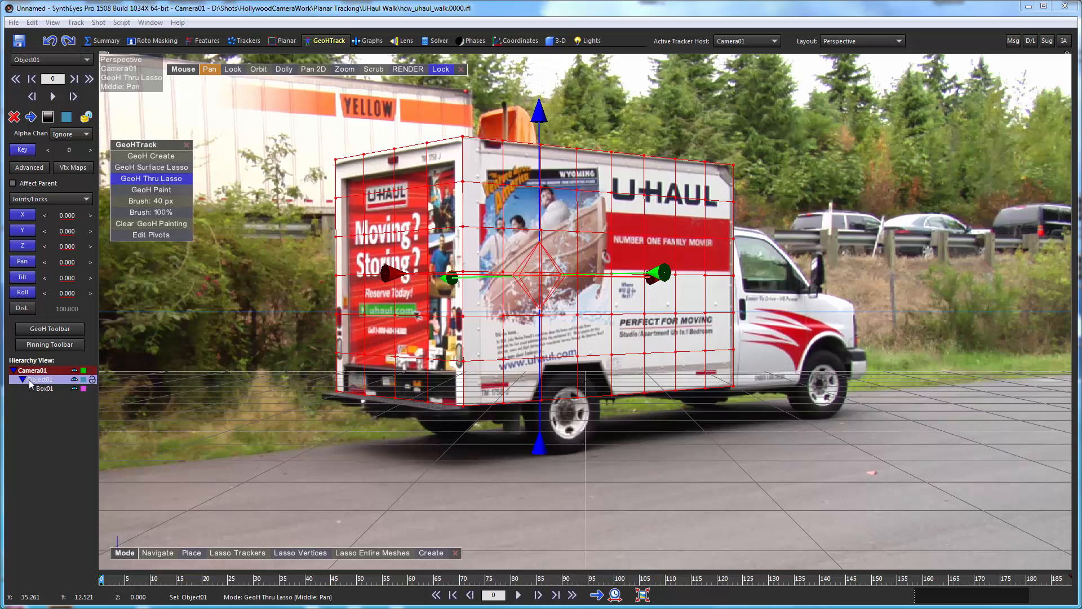
{"action": "mouse_move", "coordinate": [348, 384]}
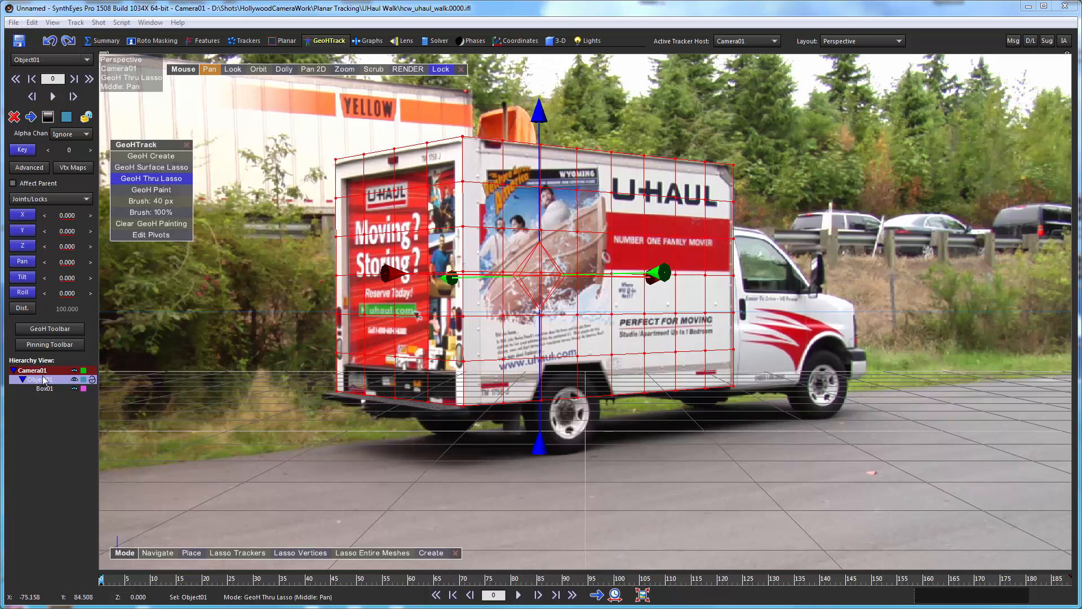
{"action": "mouse_move", "coordinate": [545, 234]}
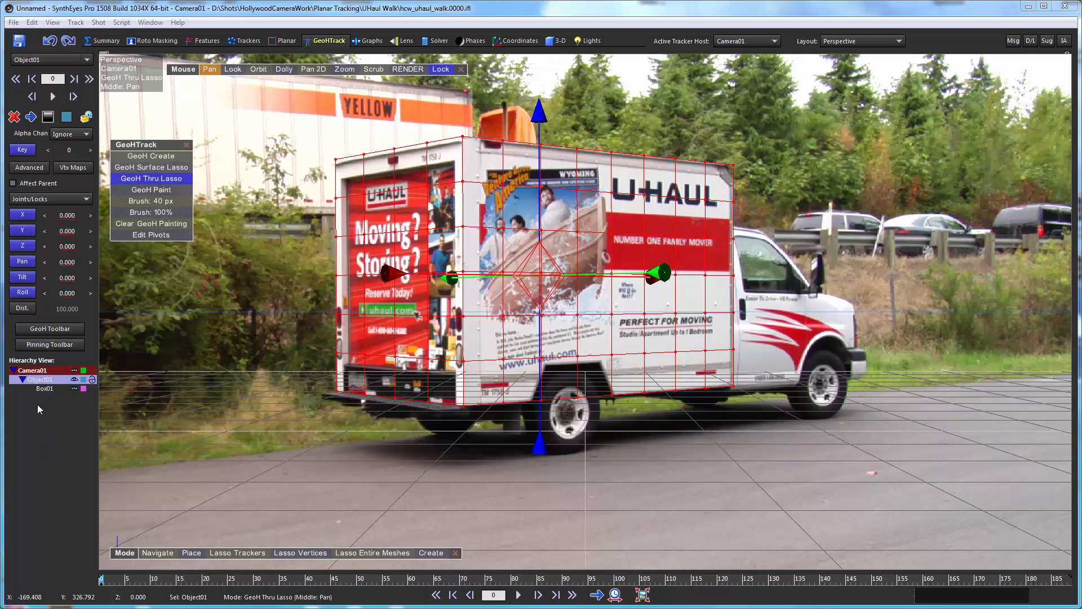
{"action": "mouse_move", "coordinate": [556, 277]}
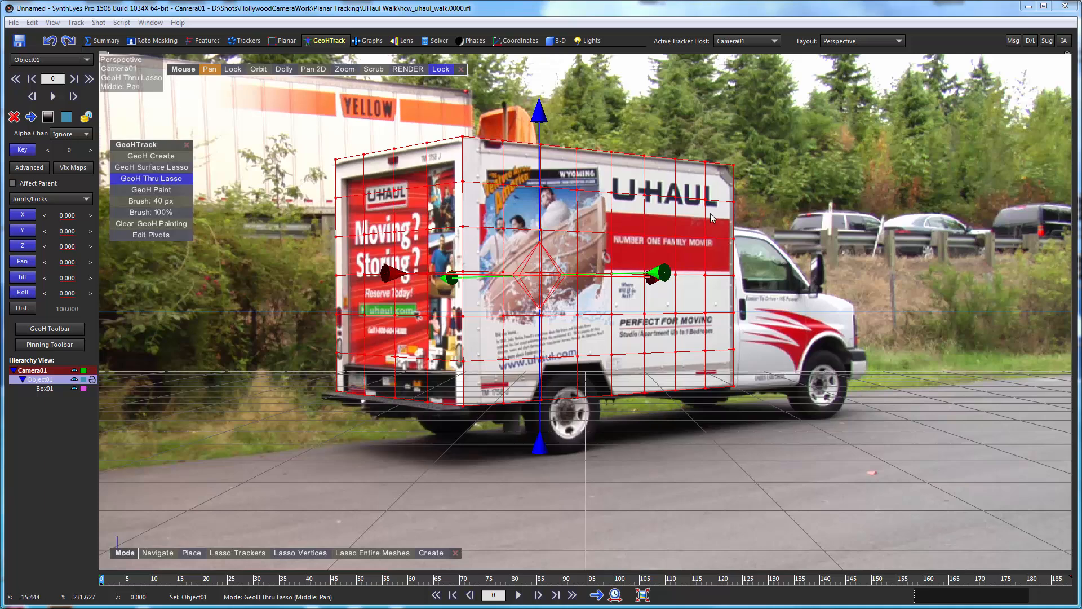
{"action": "mouse_move", "coordinate": [618, 292]}
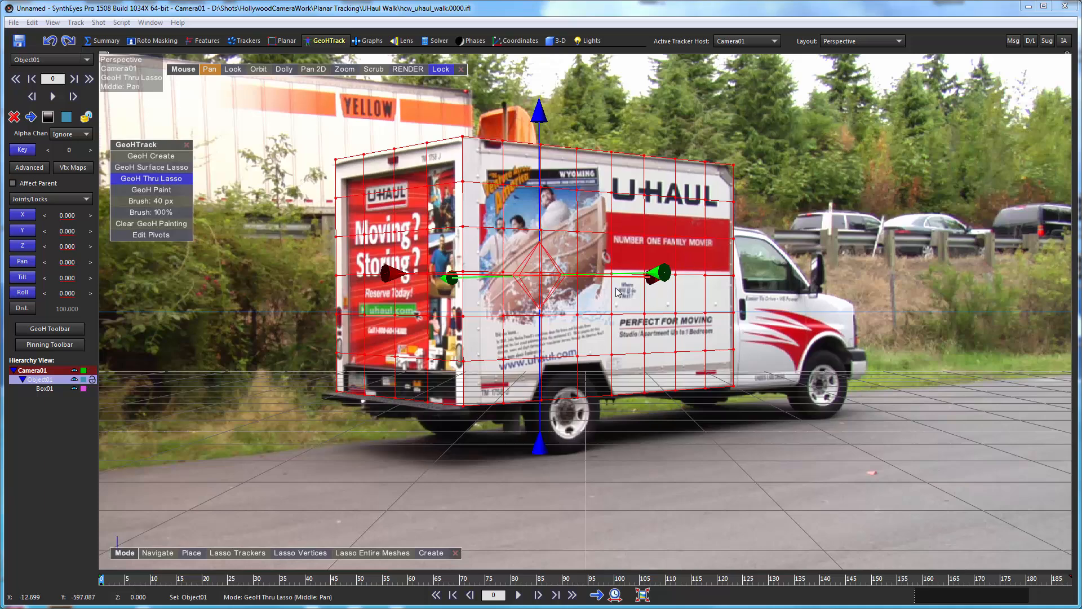
{"action": "mouse_move", "coordinate": [497, 308]}
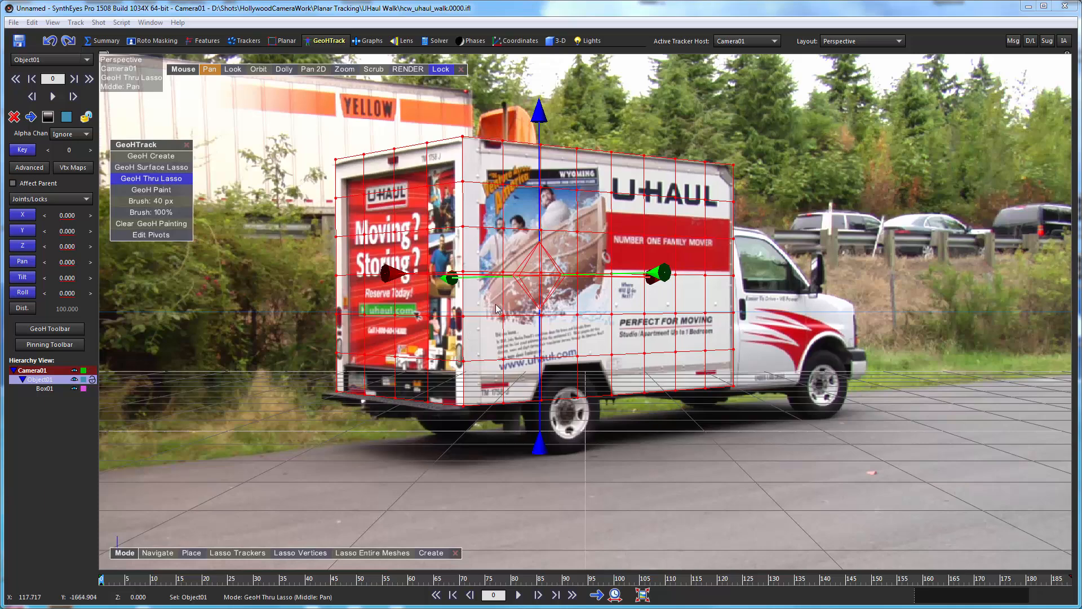
{"action": "mouse_move", "coordinate": [466, 309]}
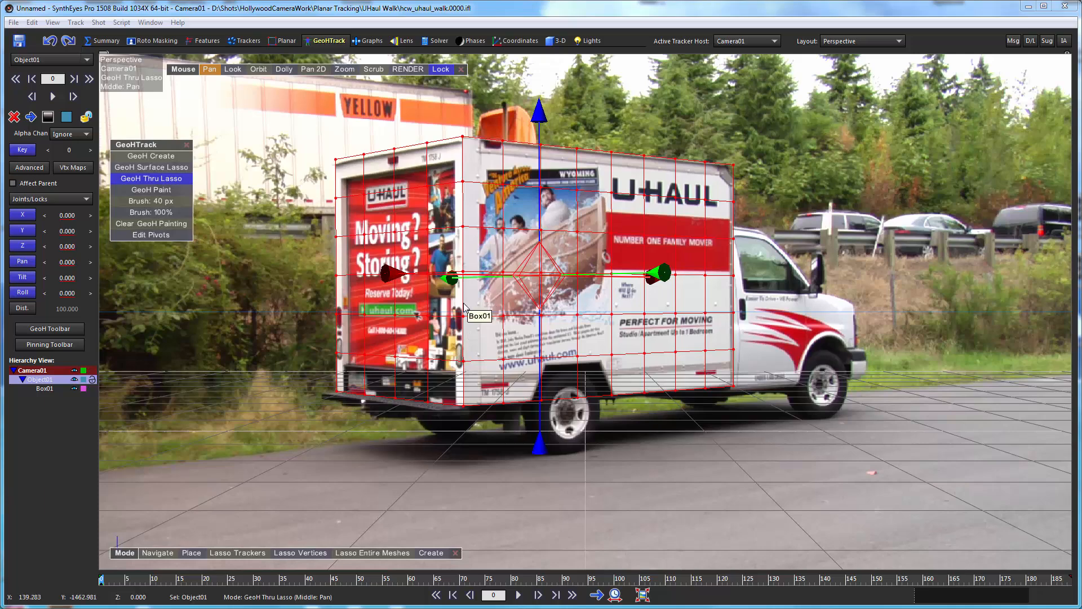
{"action": "mouse_move", "coordinate": [407, 307]}
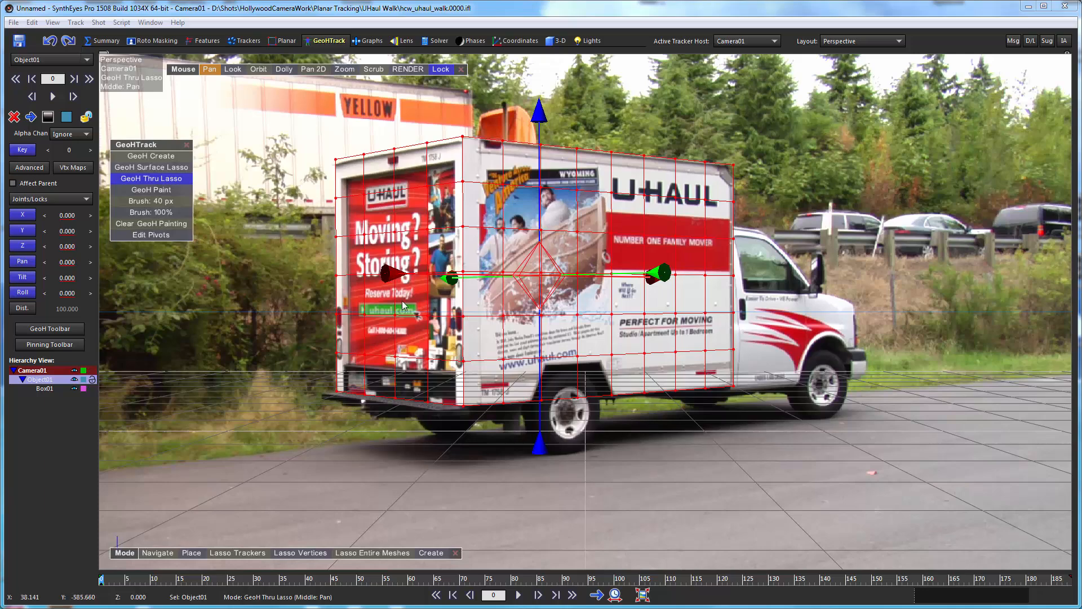
{"action": "mouse_move", "coordinate": [237, 214]}
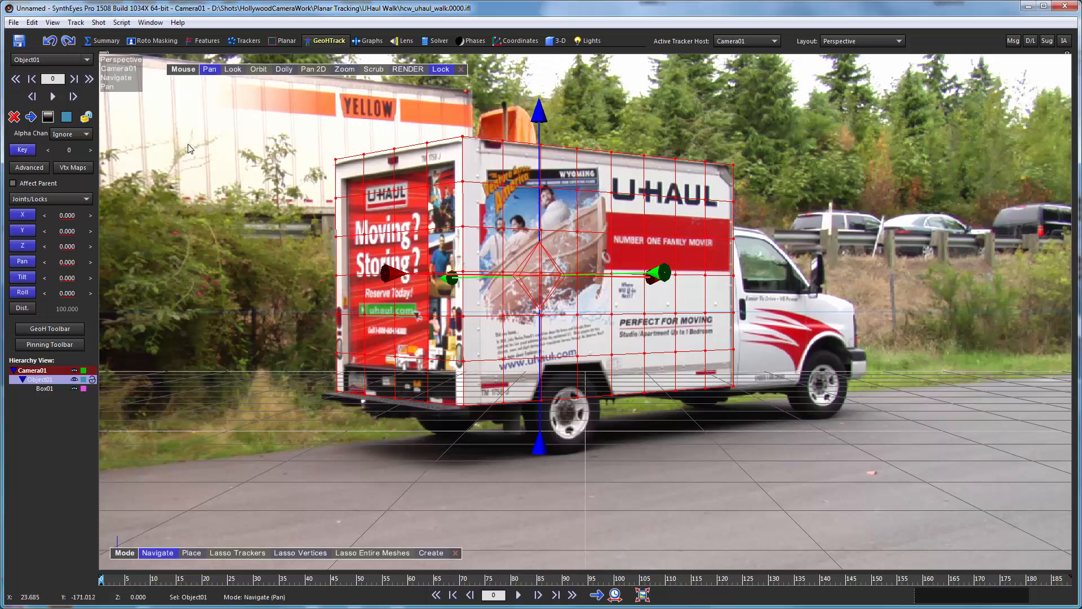
{"action": "mouse_move", "coordinate": [288, 251]}
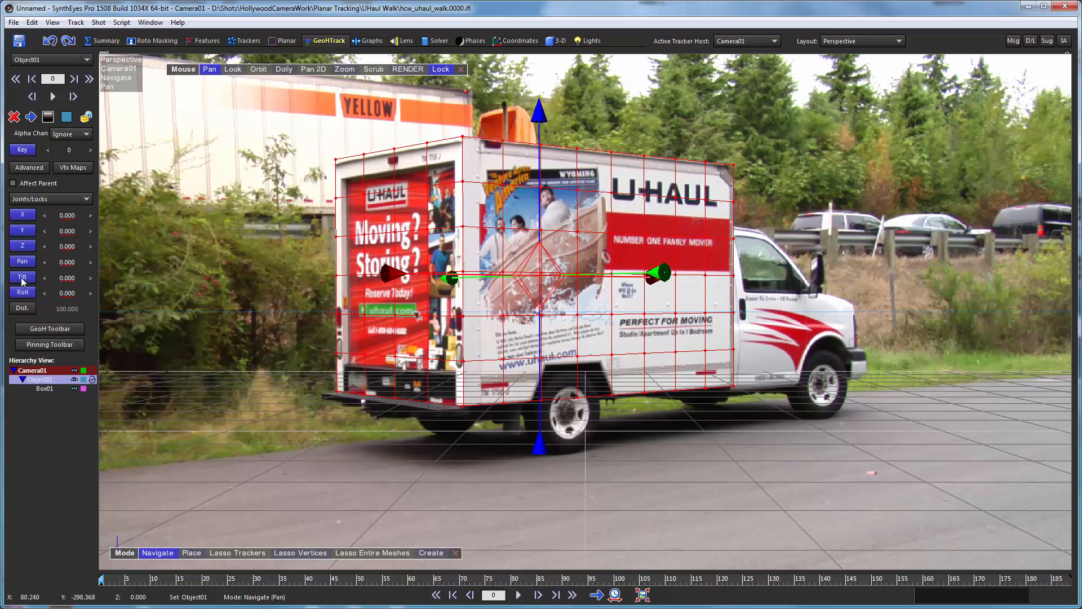
{"action": "mouse_move", "coordinate": [22, 215]}
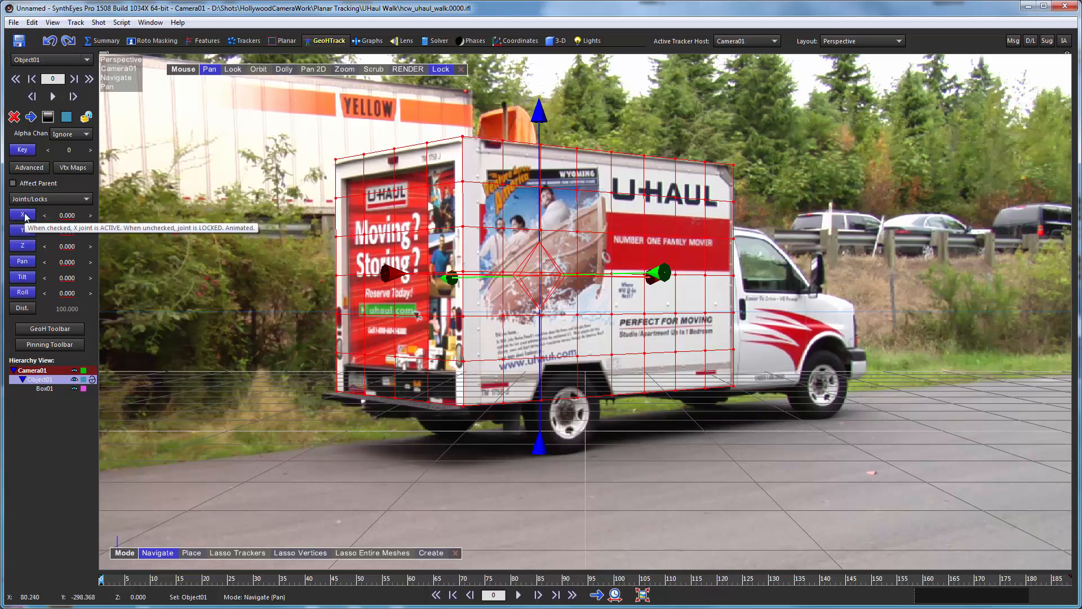
{"action": "mouse_move", "coordinate": [156, 258]}
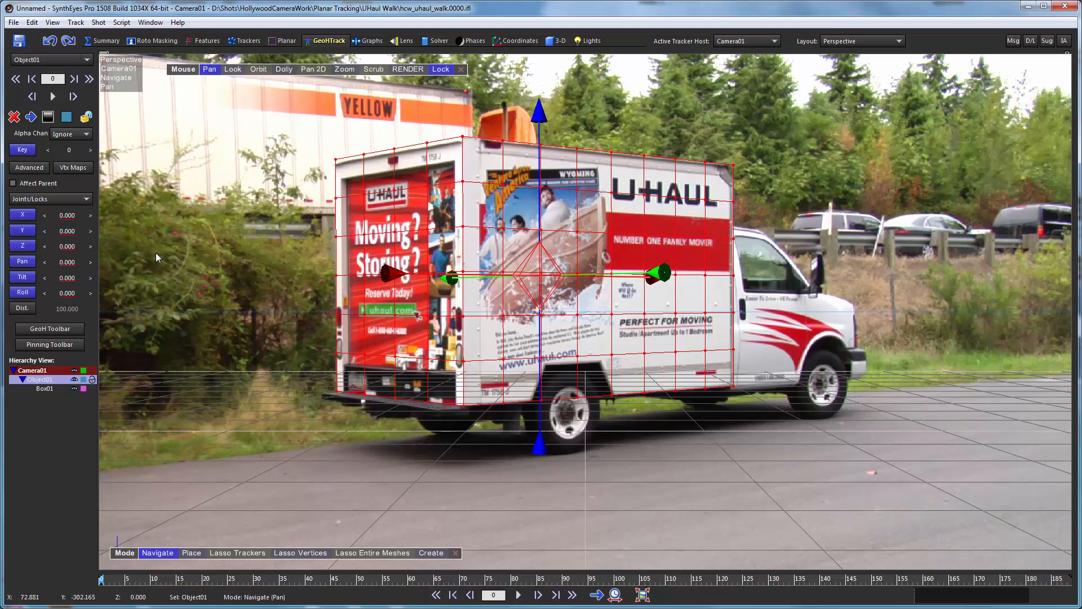
{"action": "mouse_move", "coordinate": [22, 216]}
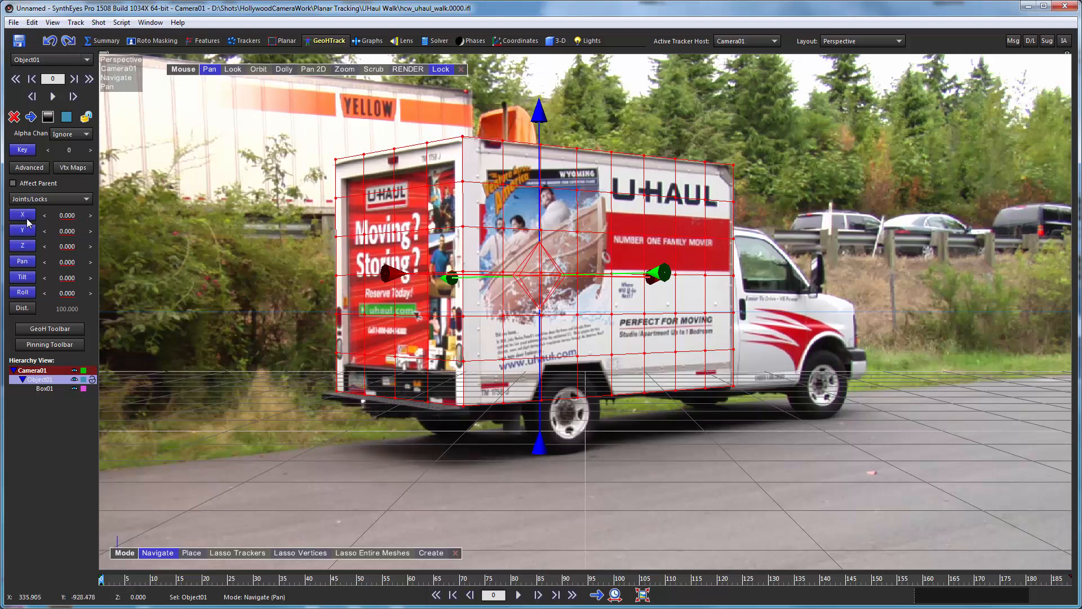
{"action": "mouse_move", "coordinate": [22, 246]}
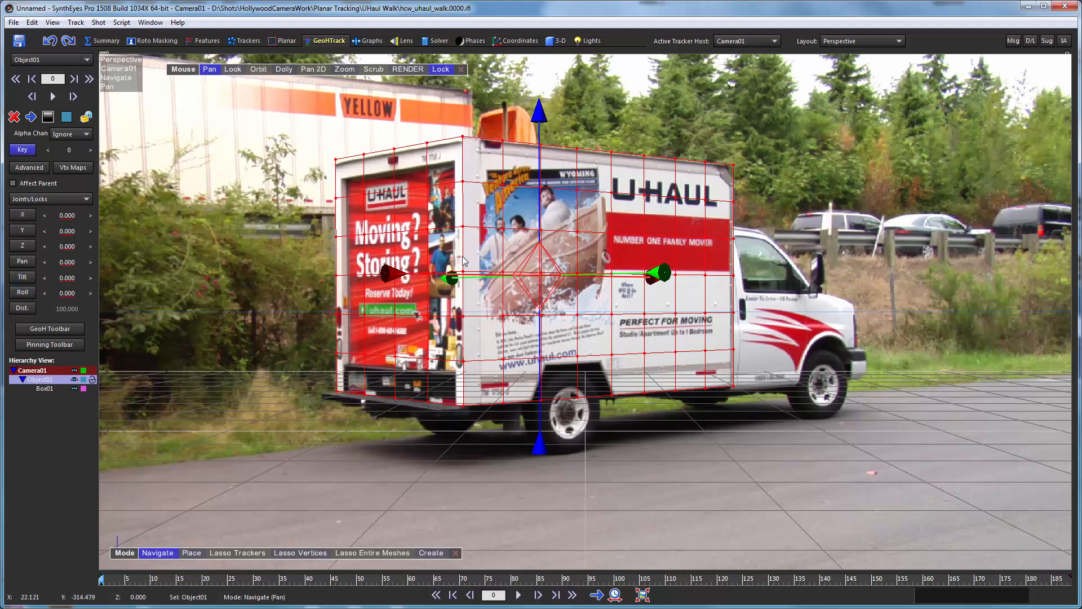
{"action": "mouse_move", "coordinate": [333, 153]}
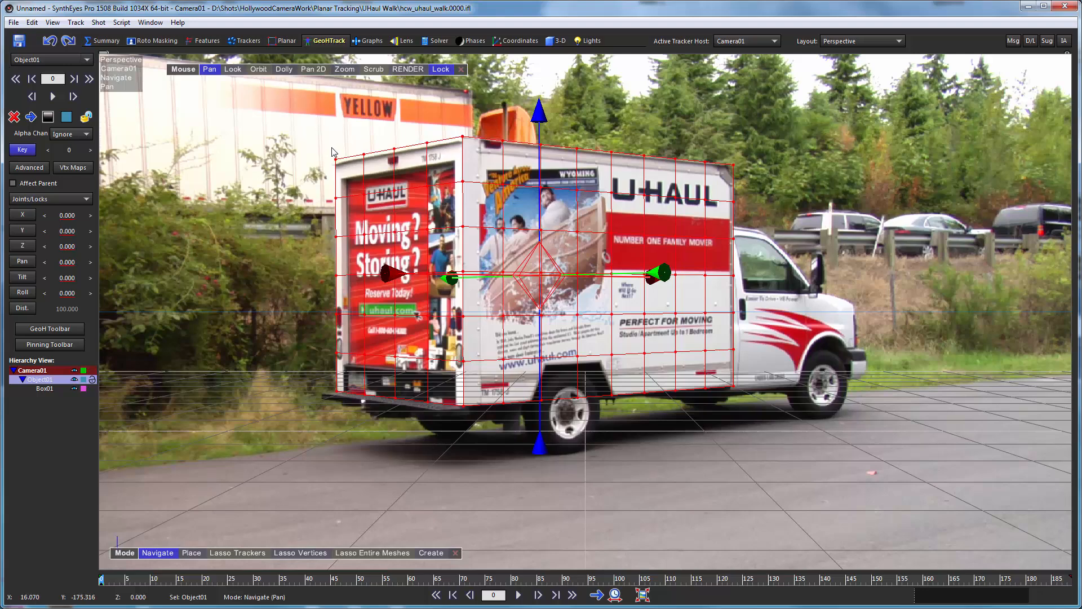
{"action": "mouse_move", "coordinate": [359, 185]}
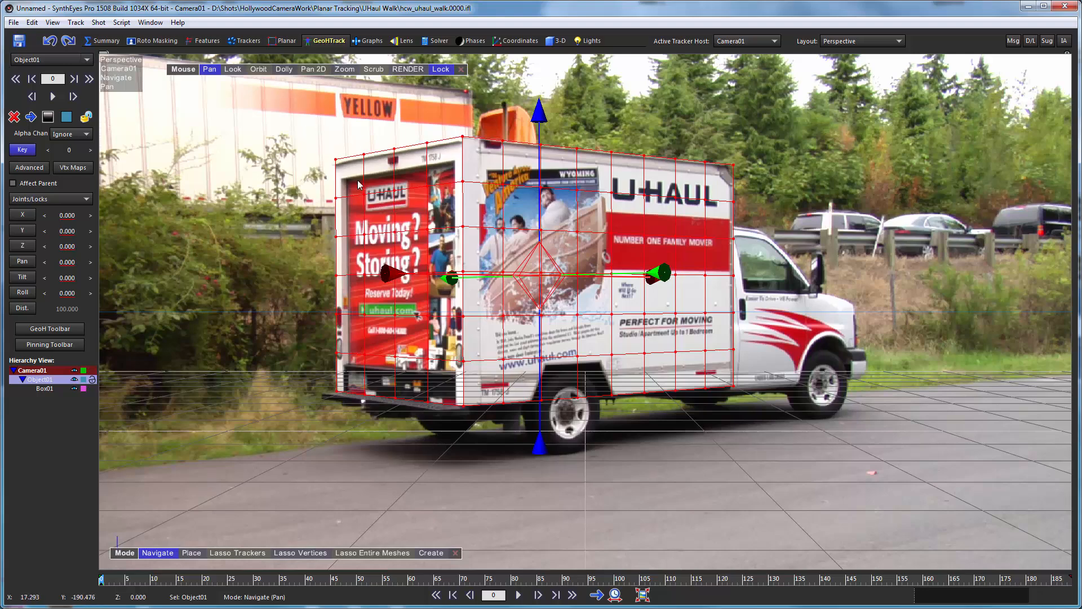
{"action": "mouse_move", "coordinate": [354, 202]}
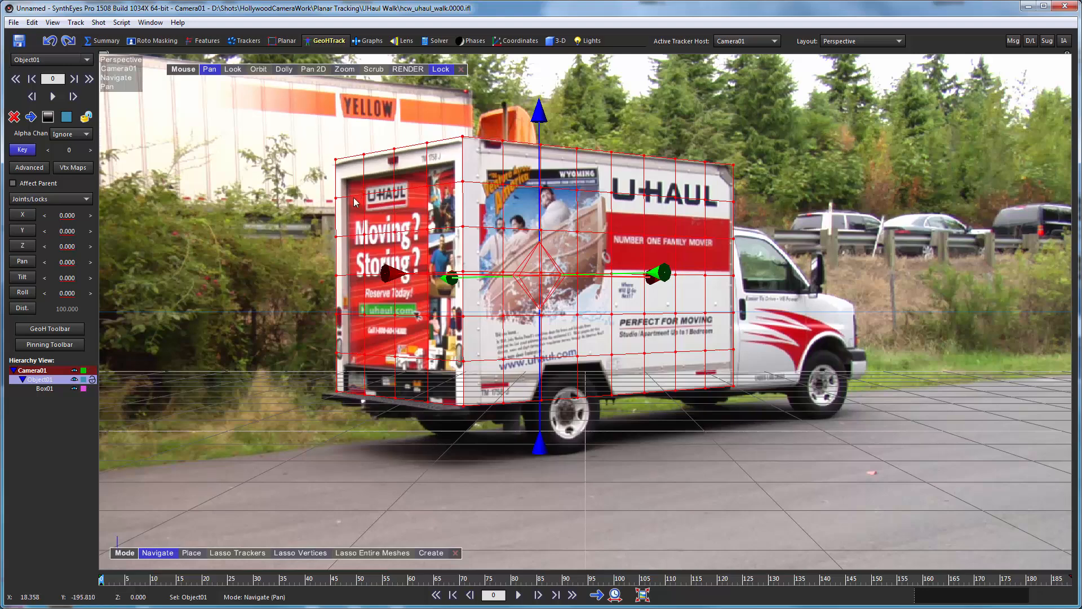
{"action": "mouse_move", "coordinate": [194, 428]}
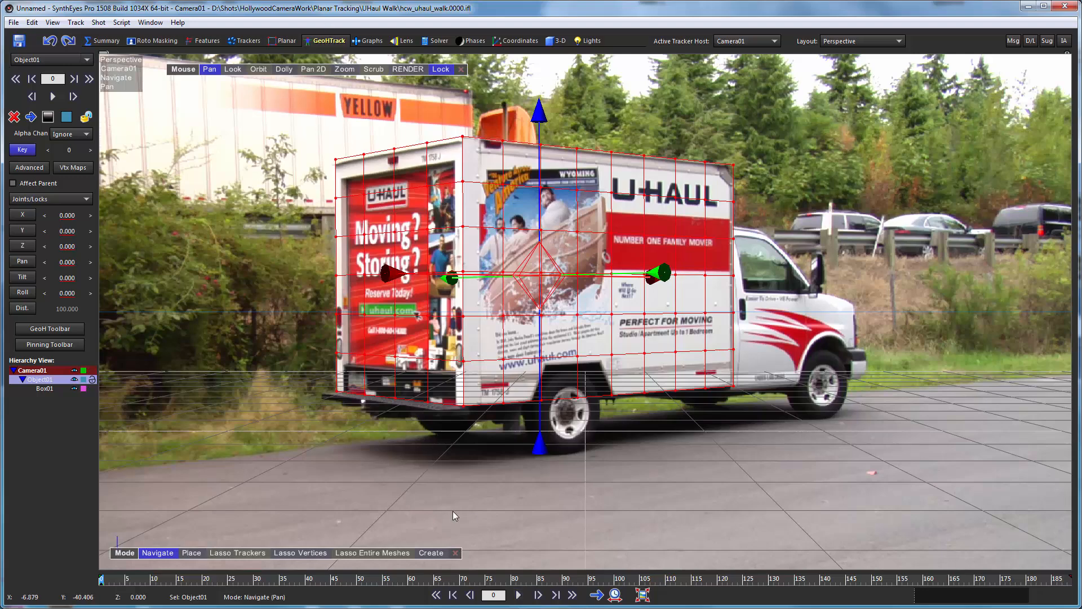
Step: Track Object01 forward through the shot to frame 188
{"action": "left_click", "coordinate": [518, 594]}
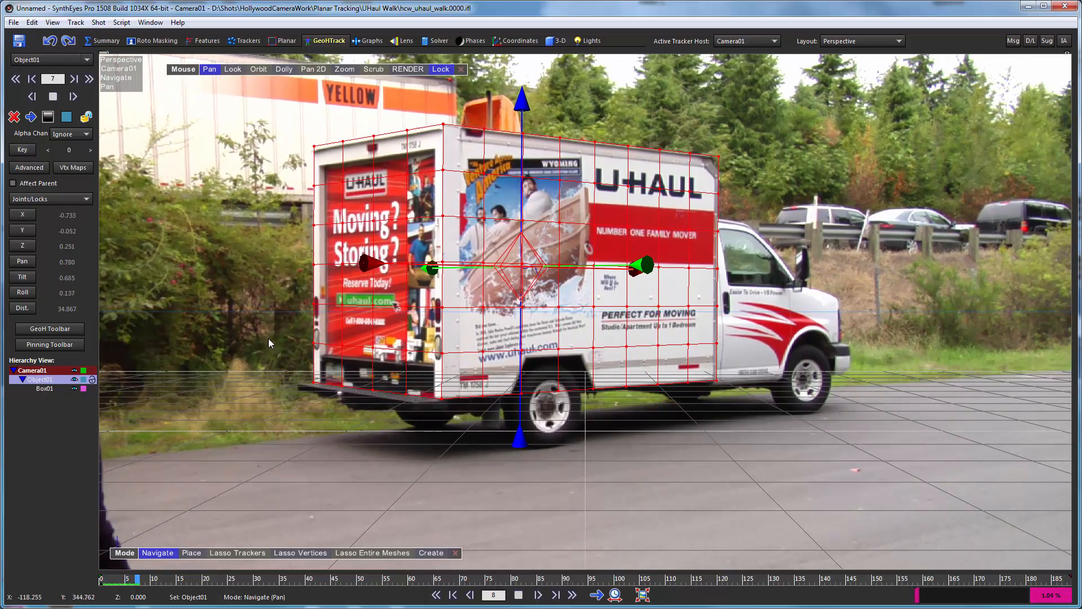
{"action": "left_click", "coordinate": [538, 595]}
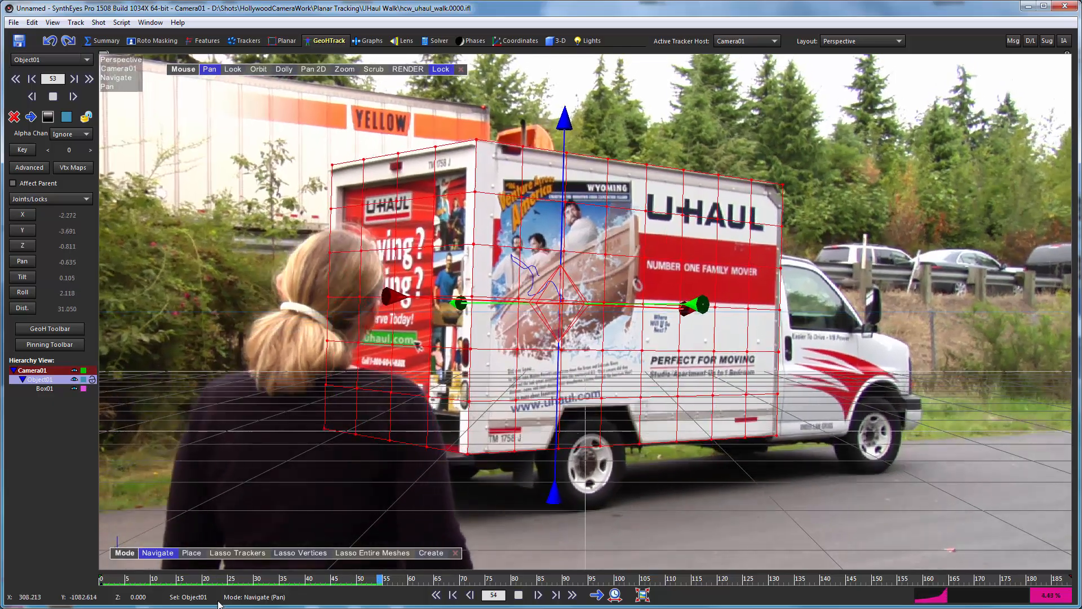
{"action": "left_click", "coordinate": [538, 595]}
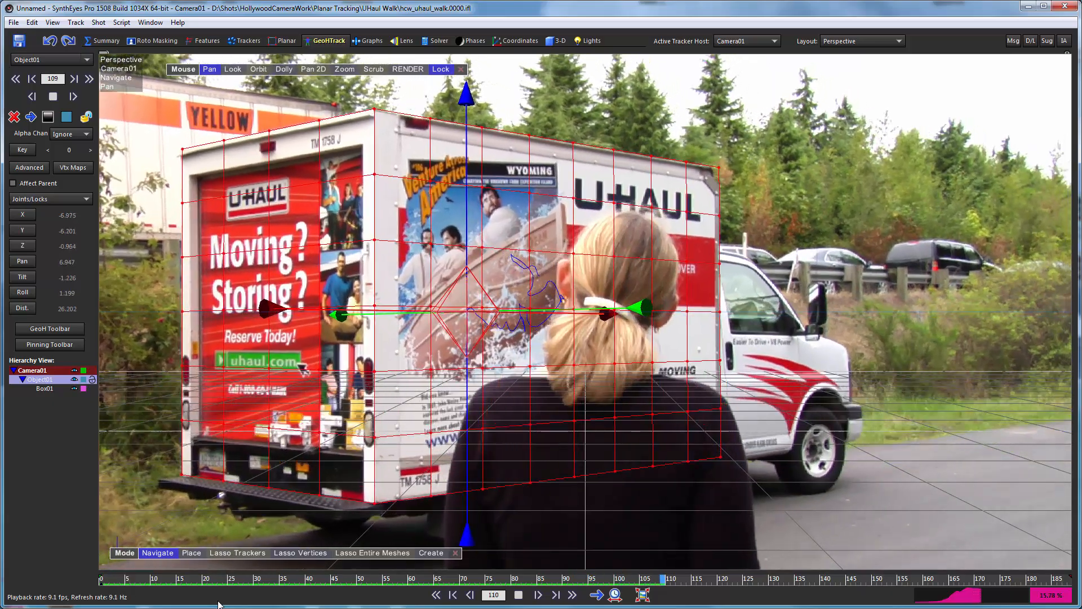
{"action": "left_click", "coordinate": [537, 594]}
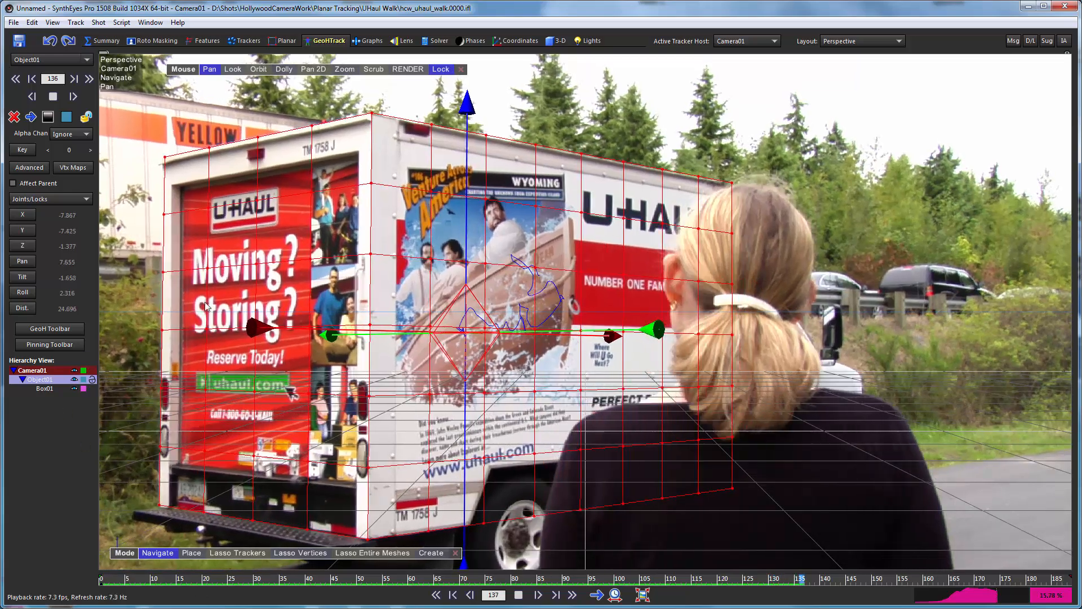
{"action": "left_click", "coordinate": [538, 594]}
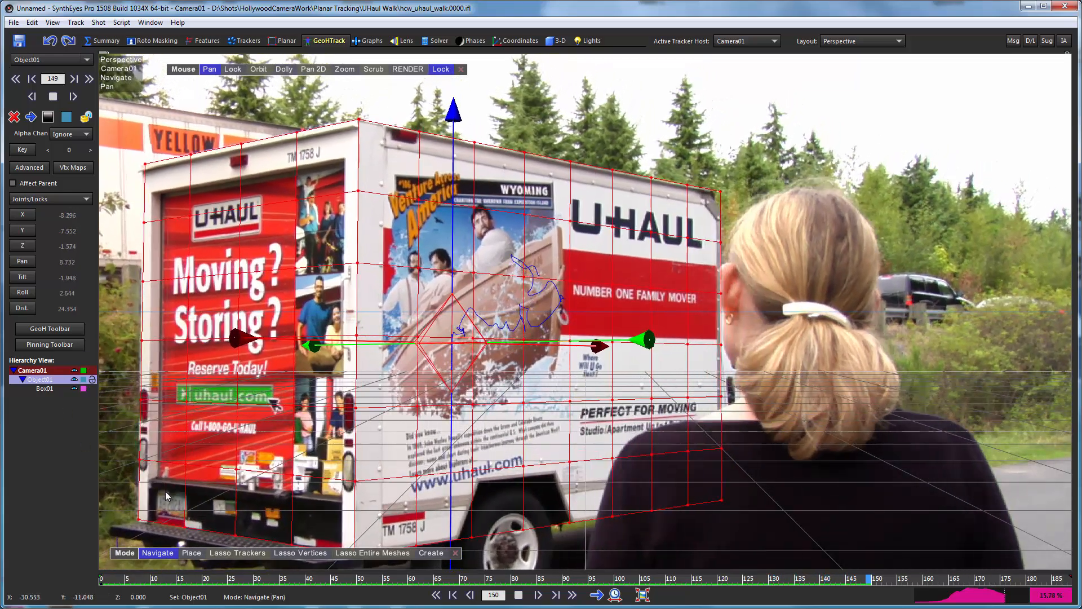
{"action": "left_click", "coordinate": [553, 595]}
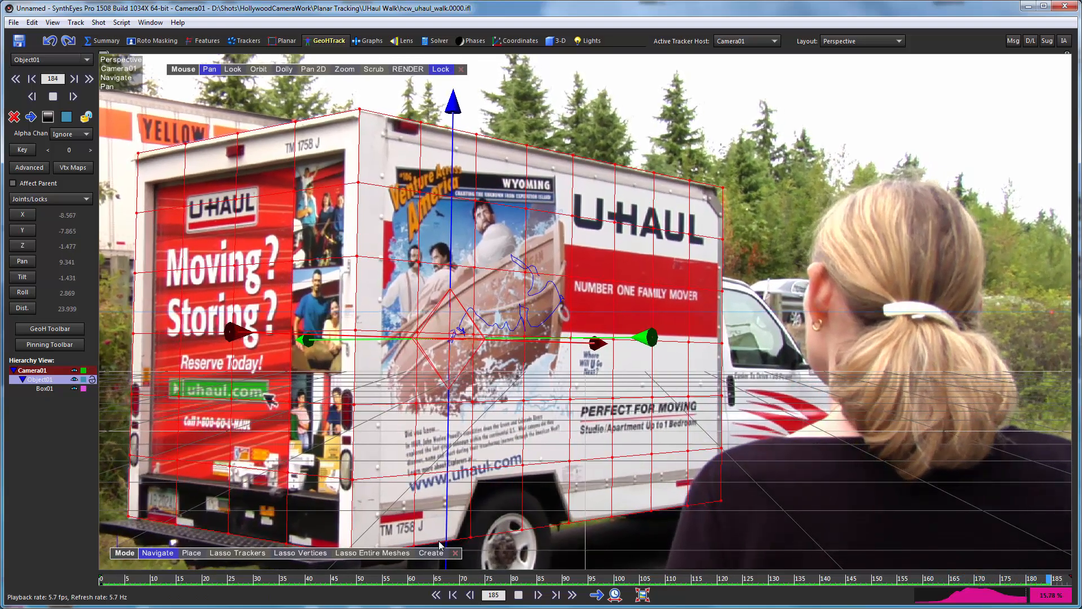
{"action": "left_click", "coordinate": [519, 595]}
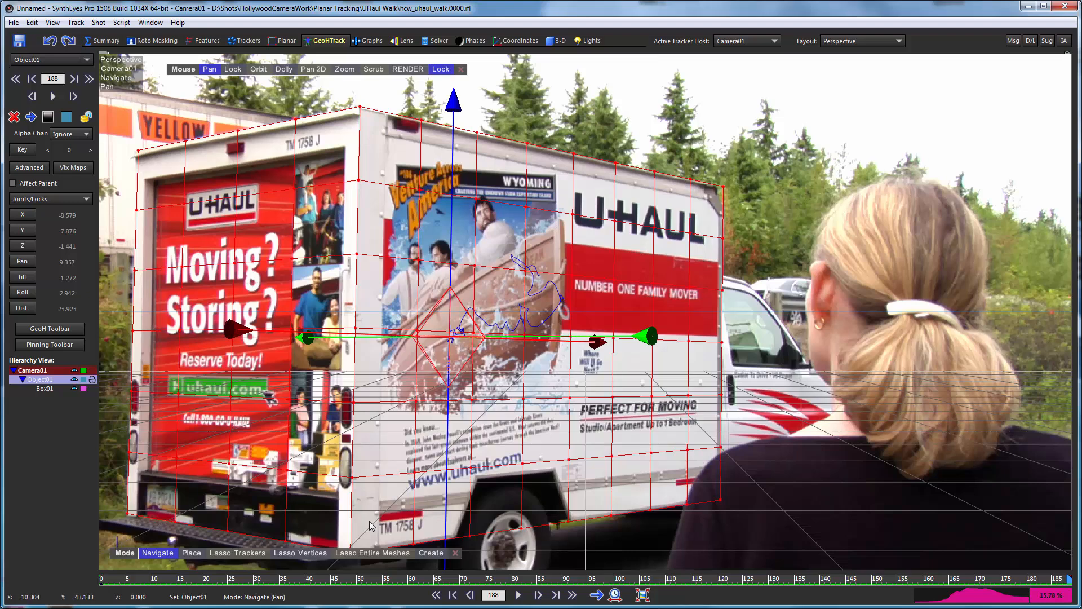
{"action": "mouse_move", "coordinate": [997, 592]}
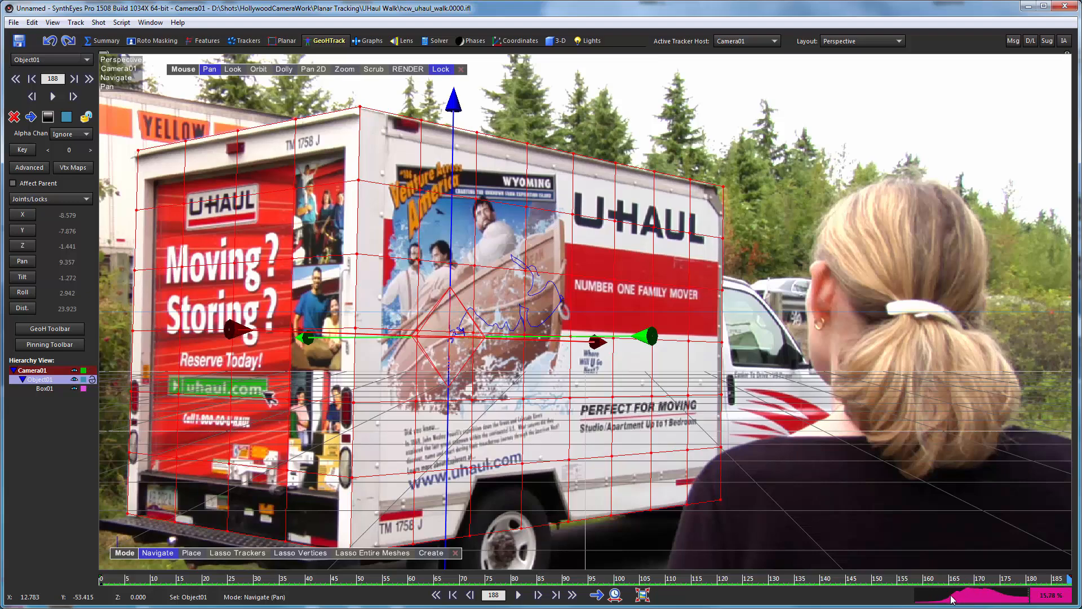
{"action": "mouse_move", "coordinate": [1021, 602]}
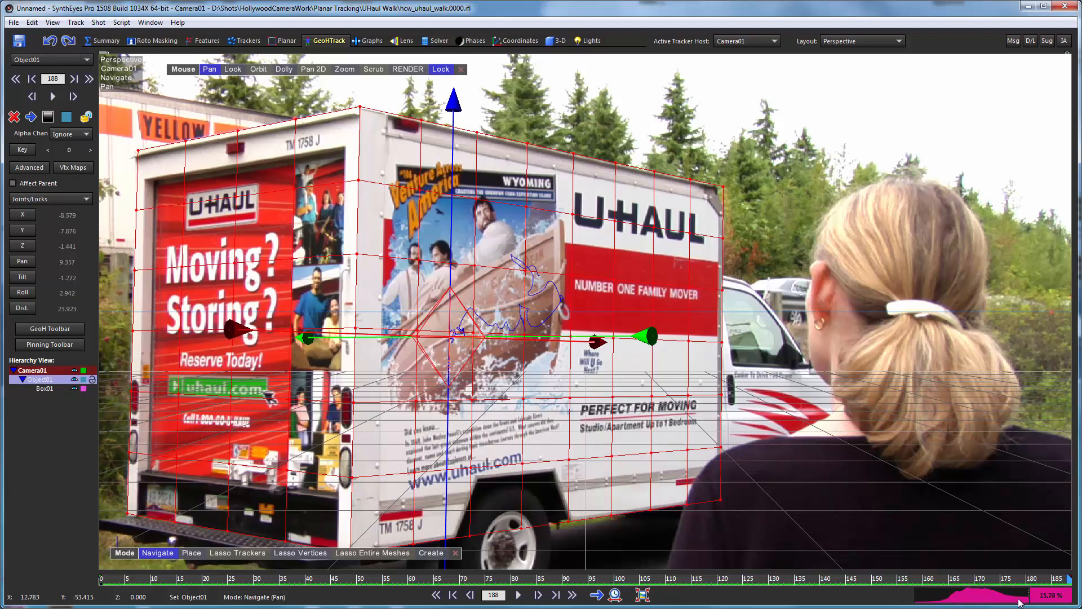
{"action": "mouse_move", "coordinate": [892, 303]}
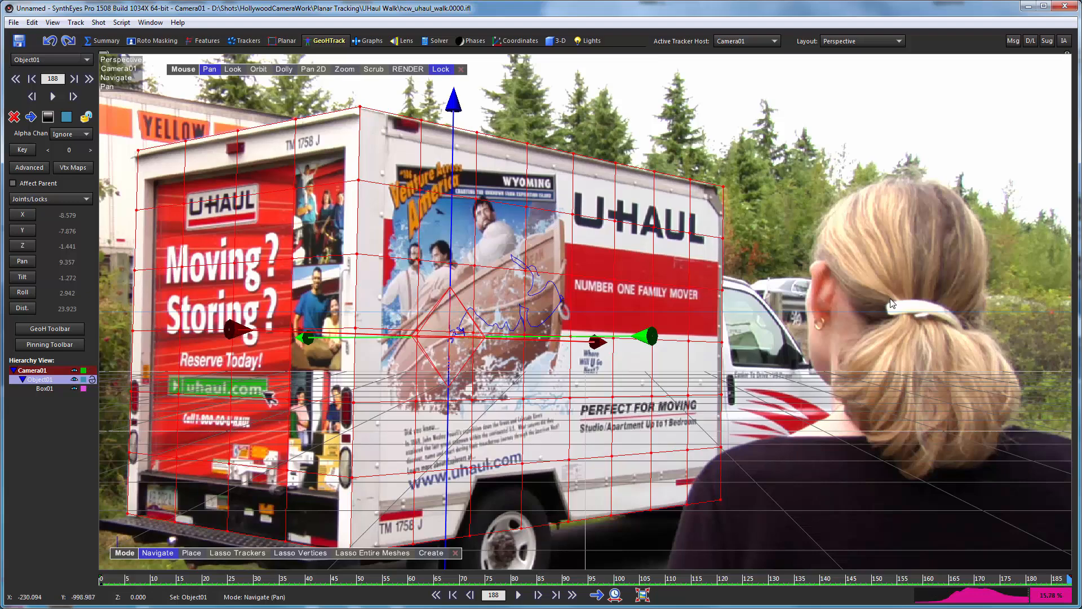
{"action": "mouse_move", "coordinate": [421, 331]}
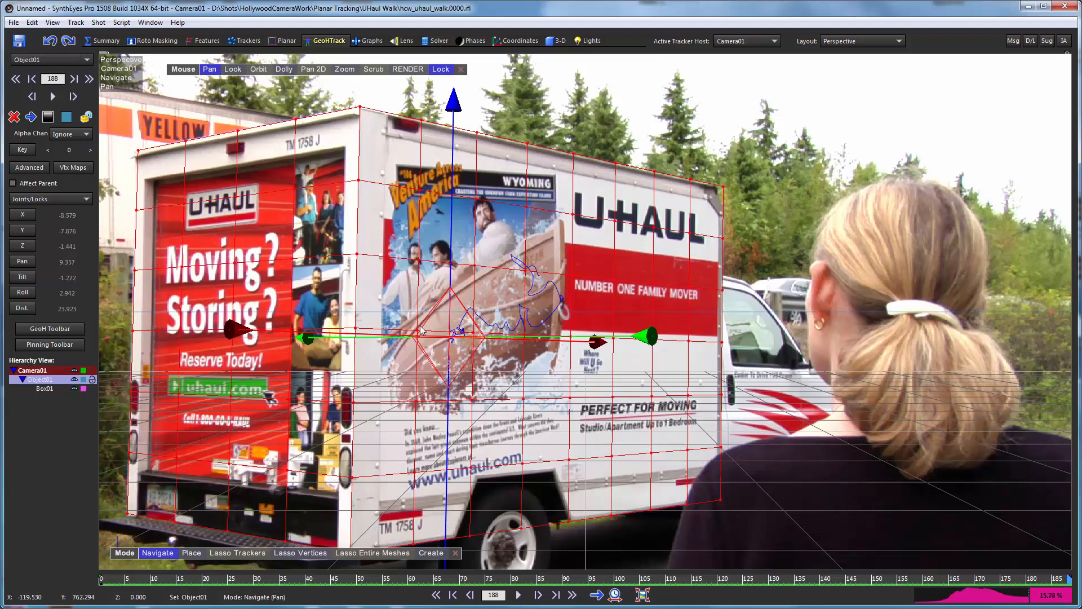
{"action": "mouse_move", "coordinate": [422, 330]}
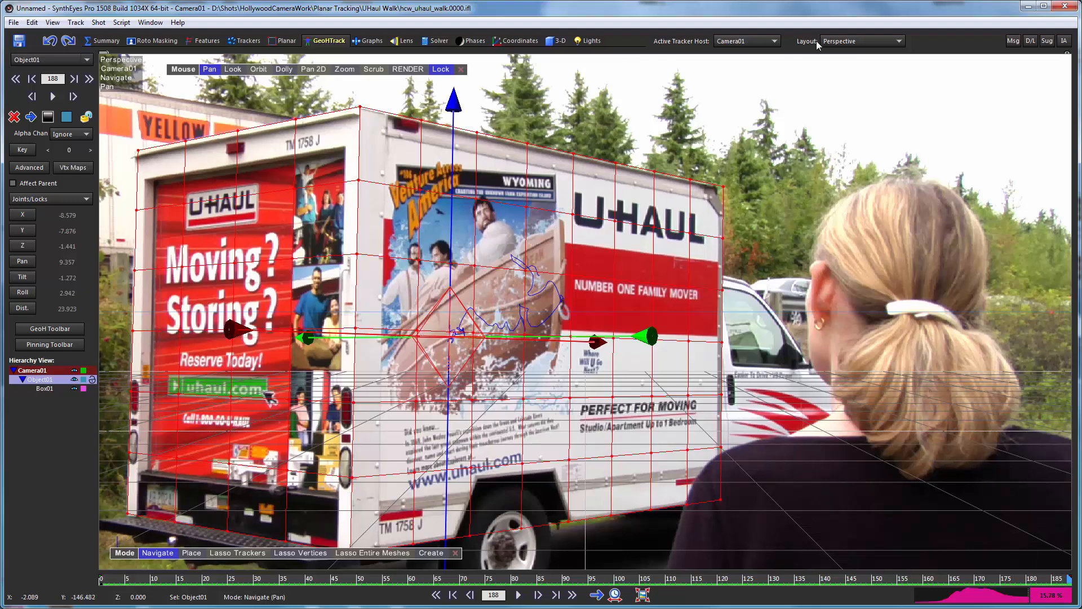
Step: Change the layout from Perspective to Quad Perspective
{"action": "left_click", "coordinate": [860, 41]}
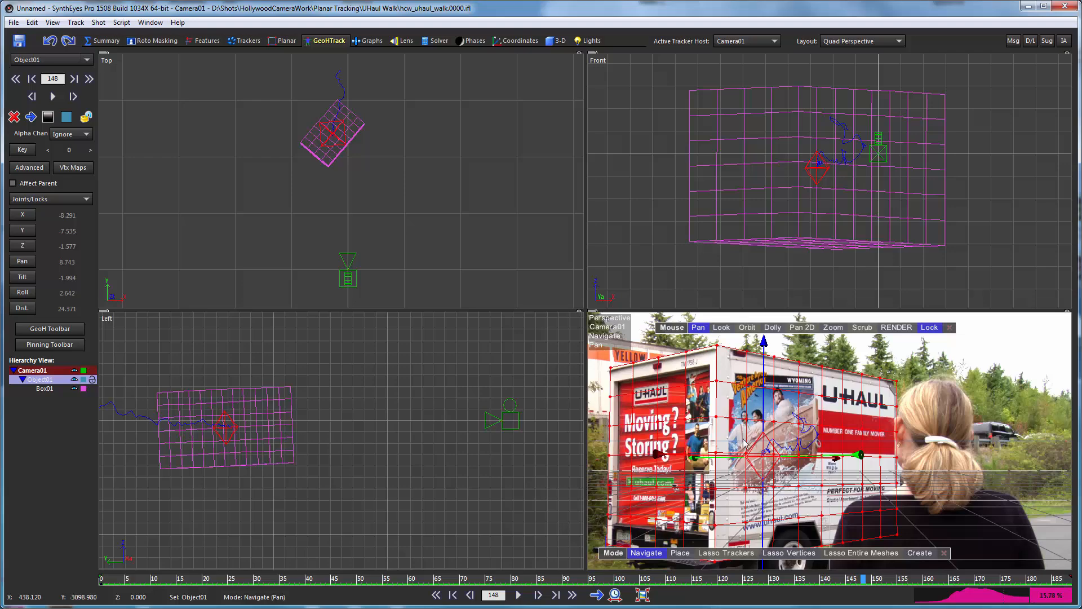
{"action": "mouse_move", "coordinate": [886, 412]}
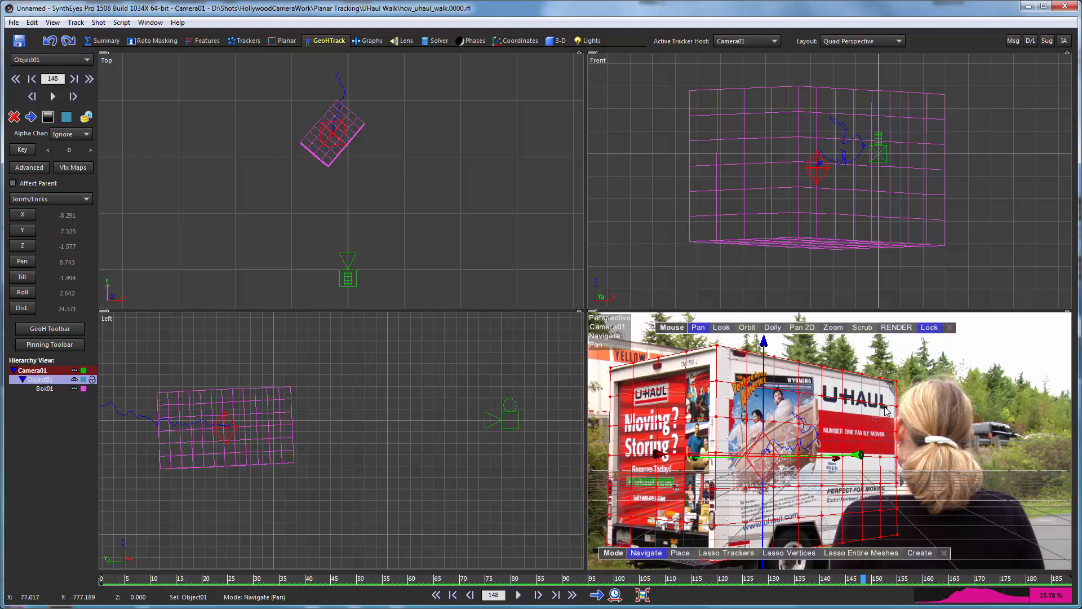
{"action": "mouse_move", "coordinate": [814, 418]}
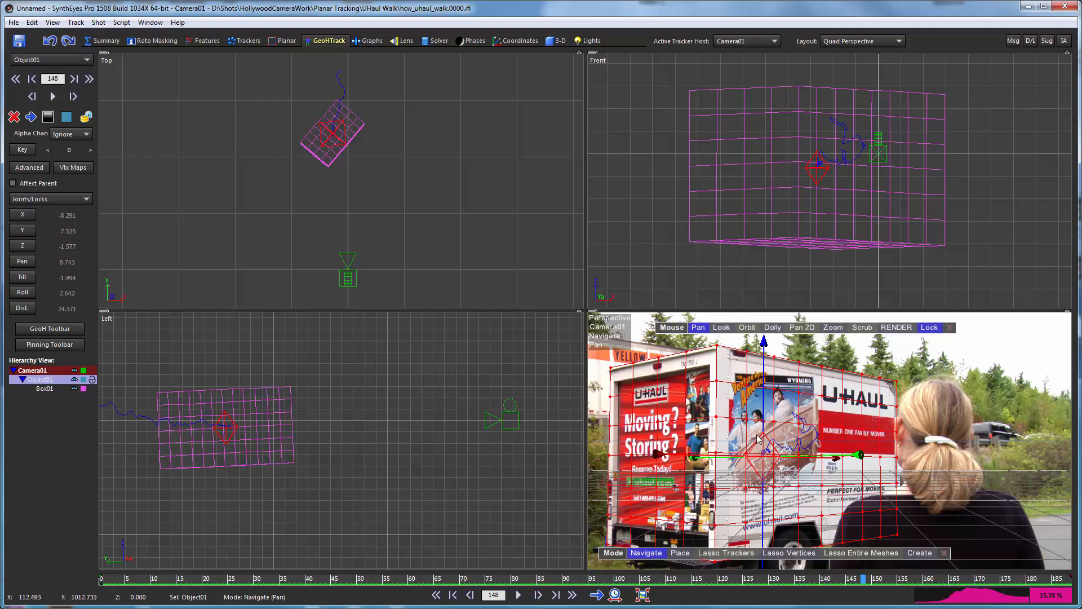
{"action": "mouse_move", "coordinate": [755, 405]}
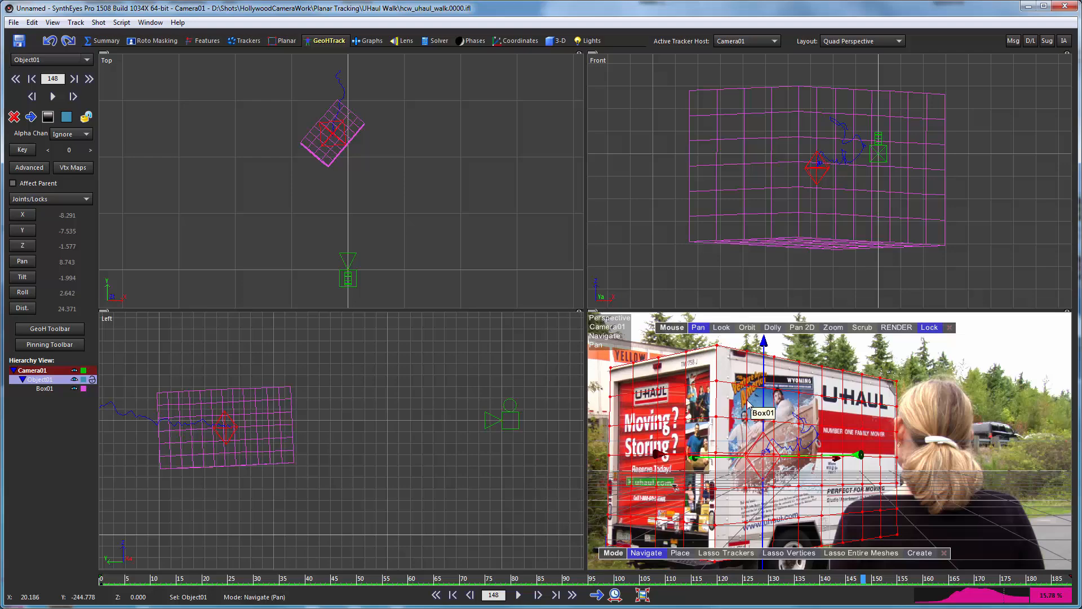
{"action": "mouse_move", "coordinate": [196, 268]}
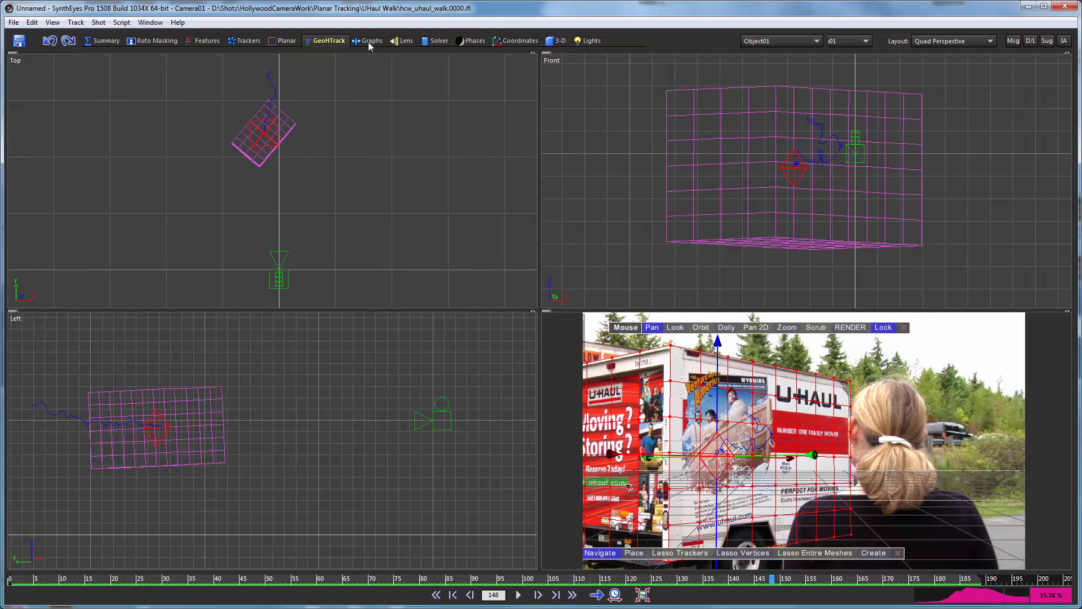
Step: In the Graphs room, expand Object01's Joint Variables to plot its curves
{"action": "left_click", "coordinate": [371, 40]}
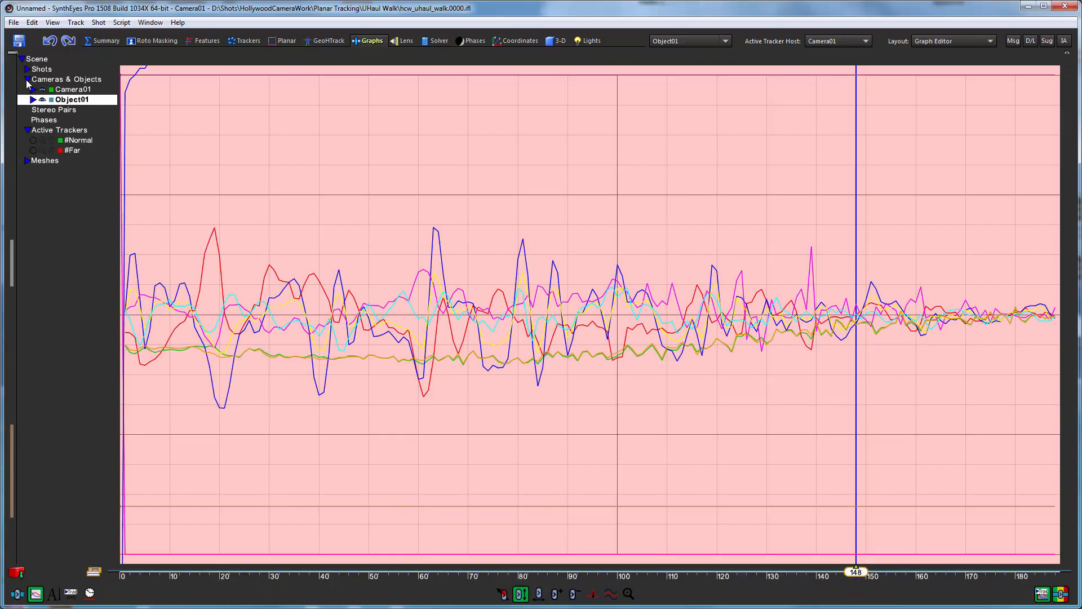
{"action": "left_click", "coordinate": [31, 98]}
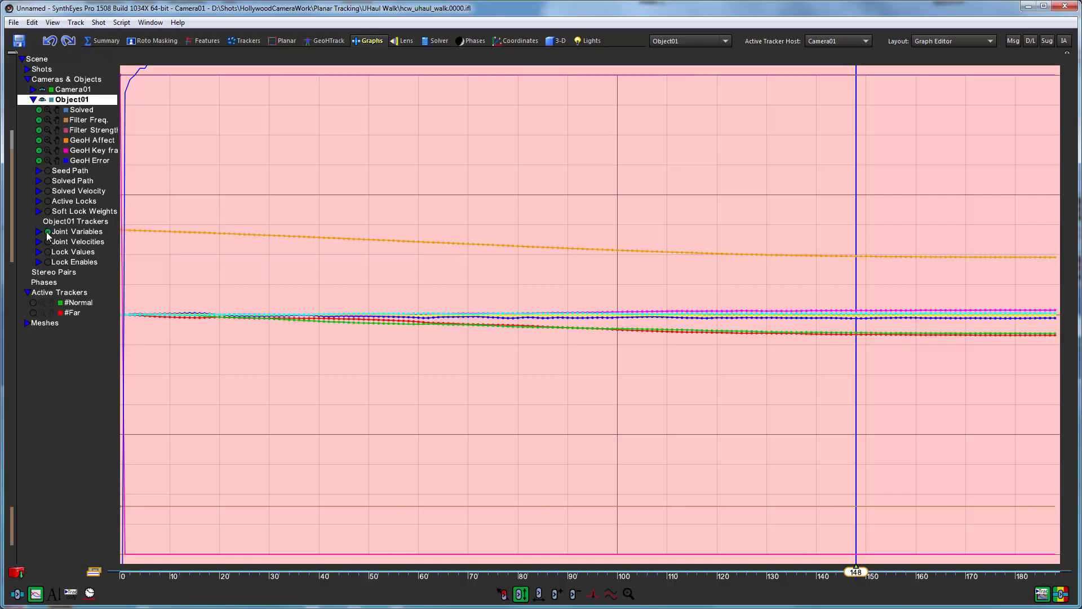
{"action": "left_click", "coordinate": [38, 231]}
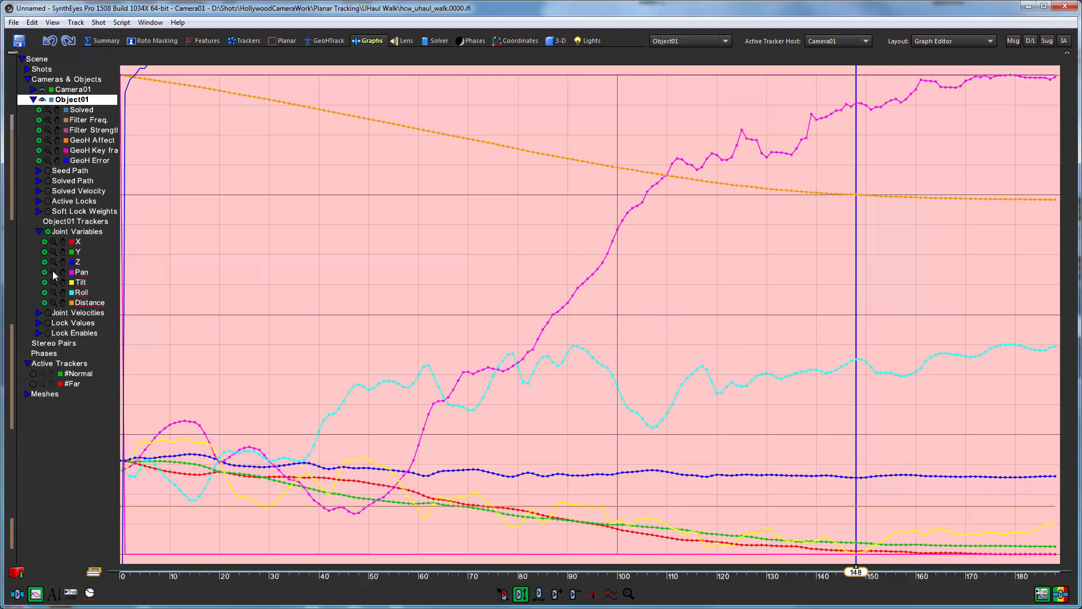
{"action": "mouse_move", "coordinate": [115, 285]}
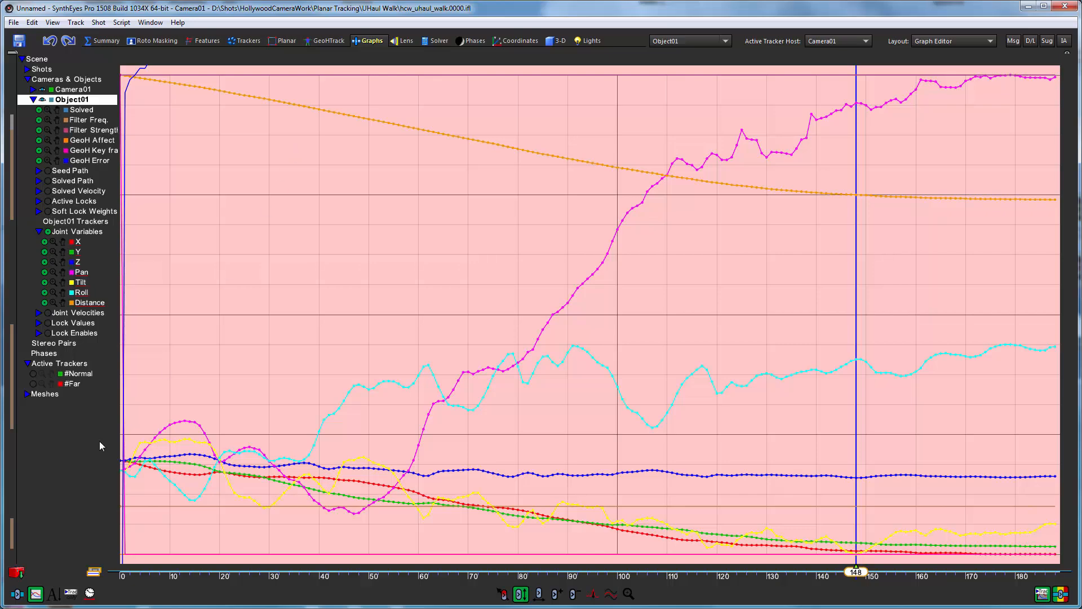
{"action": "mouse_move", "coordinate": [352, 46]}
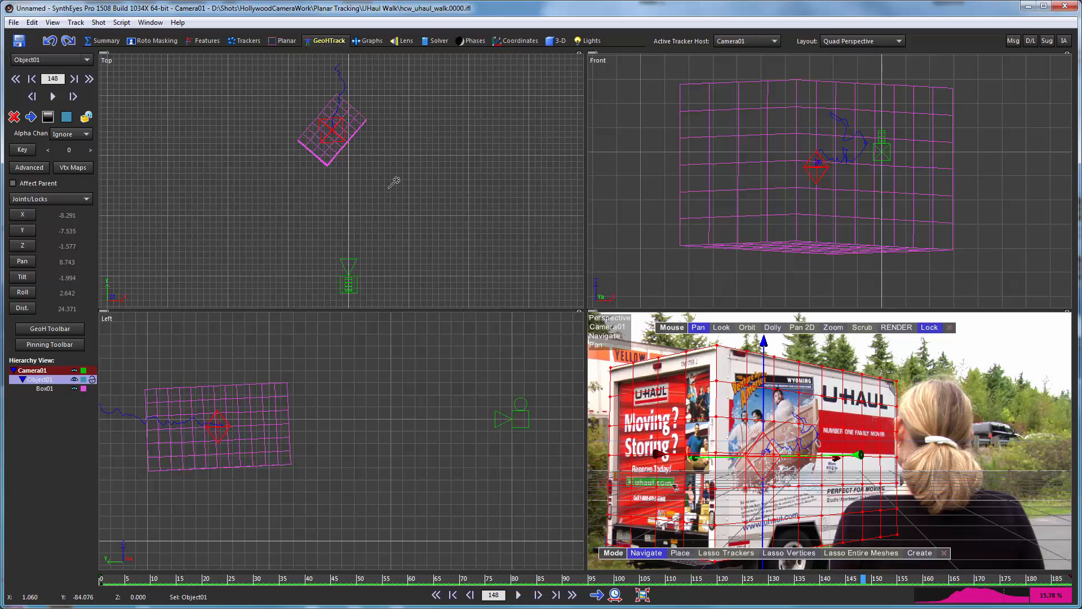
{"action": "mouse_move", "coordinate": [416, 178]}
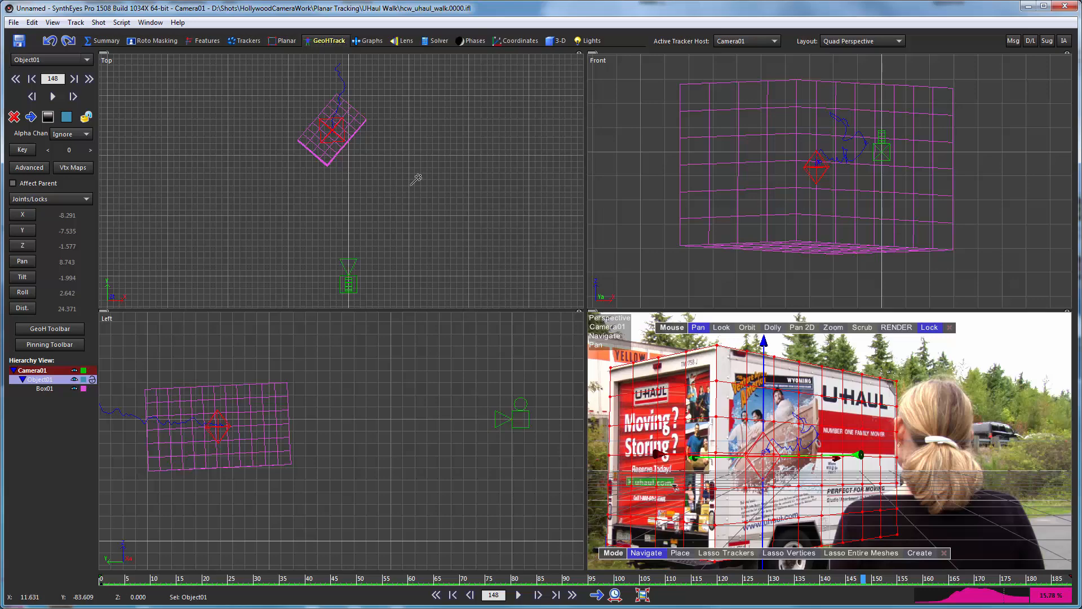